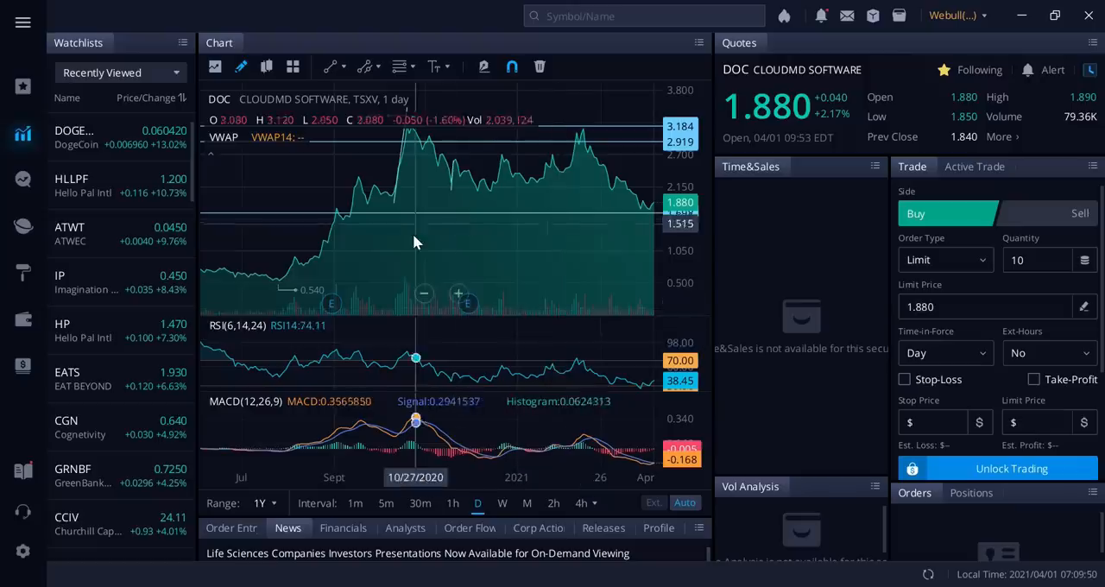
{"action": "mouse_move", "coordinate": [281, 298]}
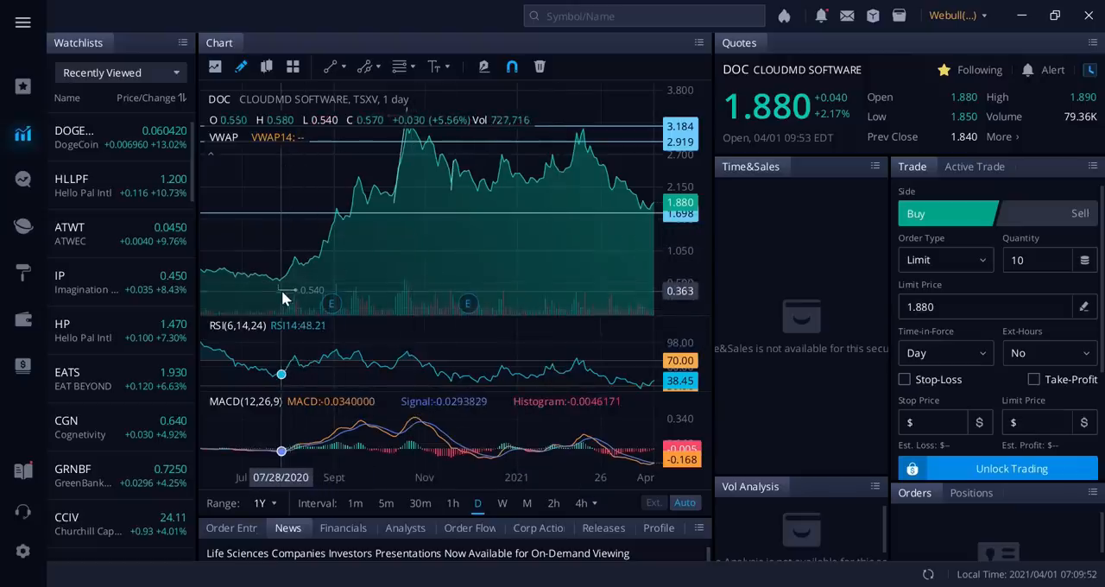
{"action": "mouse_move", "coordinate": [294, 298]}
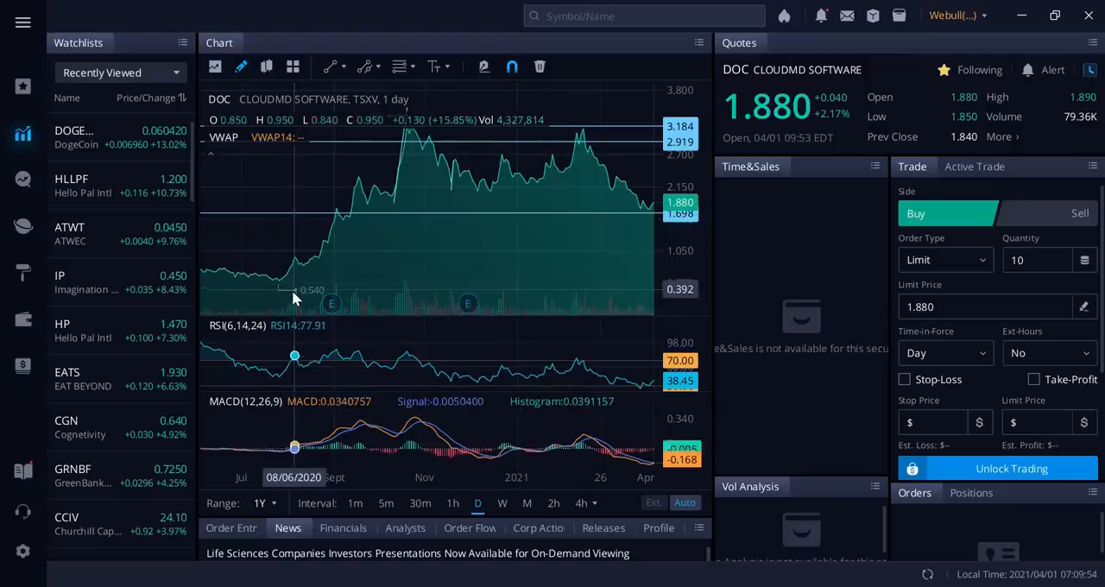
{"action": "mouse_move", "coordinate": [294, 298]}
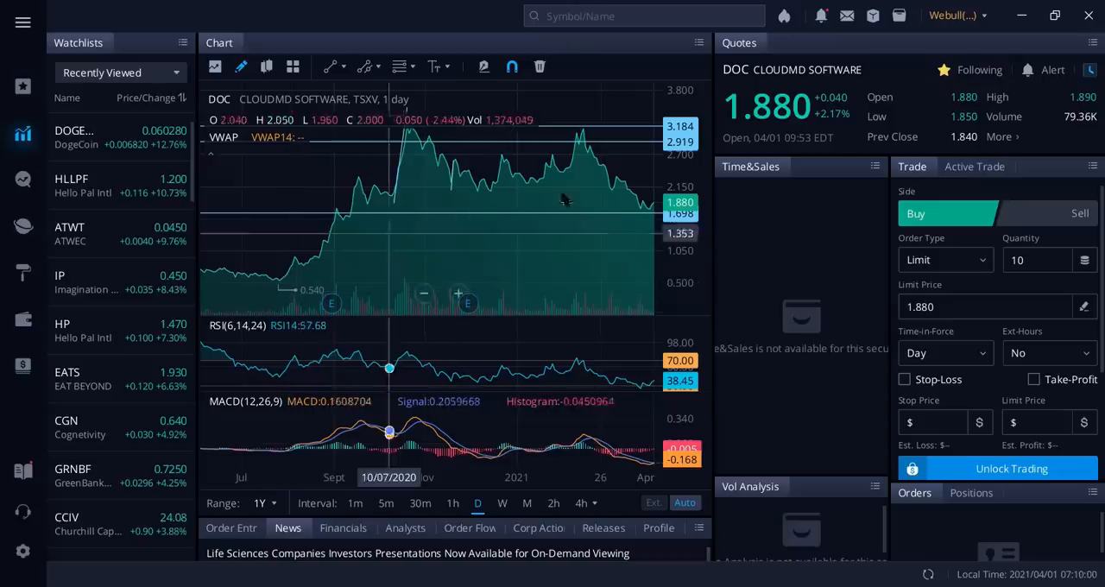
{"action": "mouse_move", "coordinate": [569, 140]}
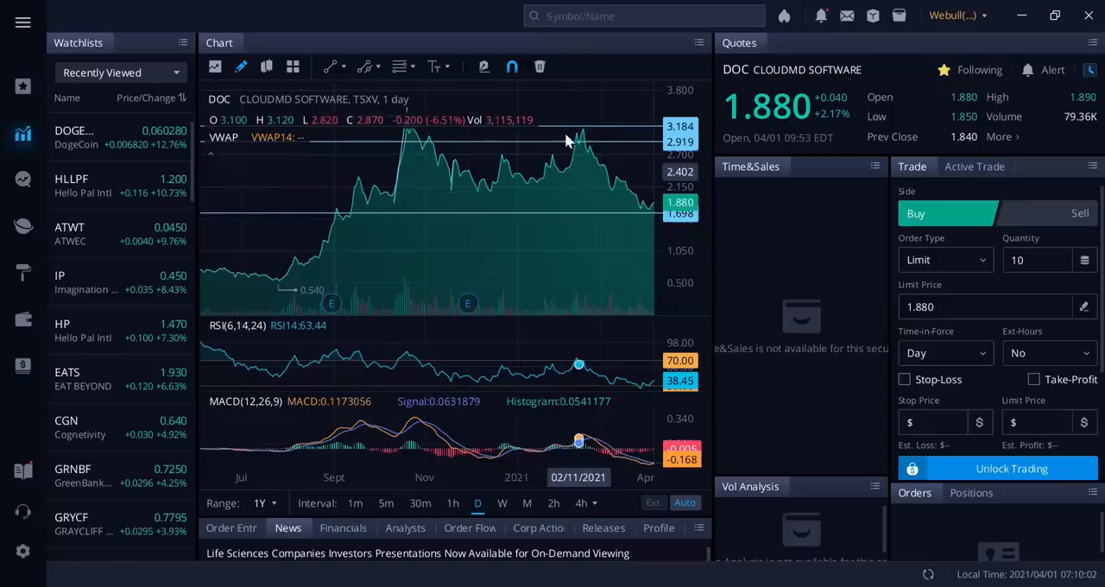
{"action": "mouse_move", "coordinate": [628, 205]}
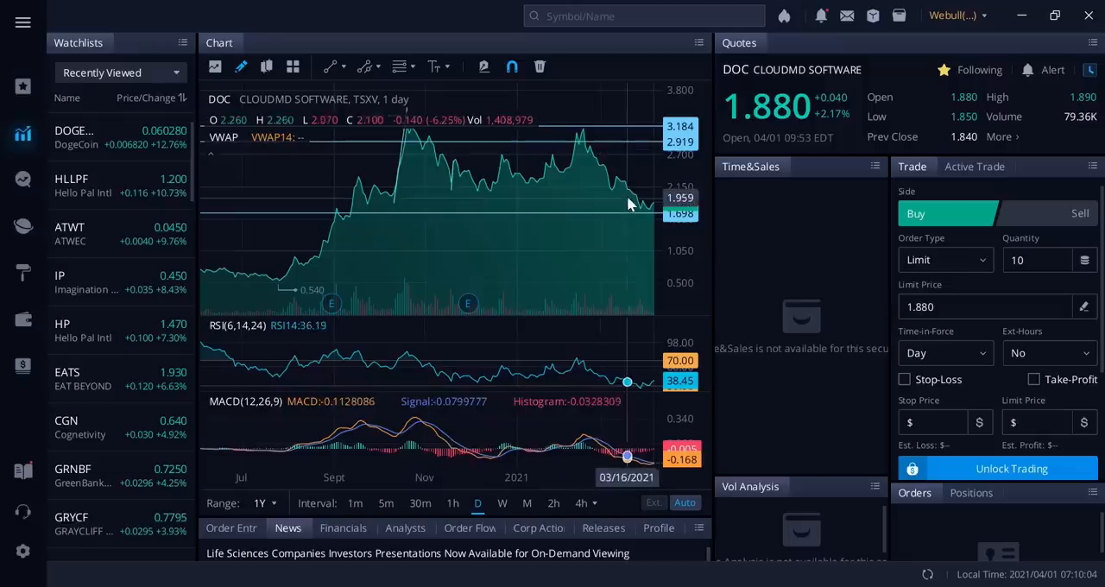
{"action": "mouse_move", "coordinate": [647, 212]}
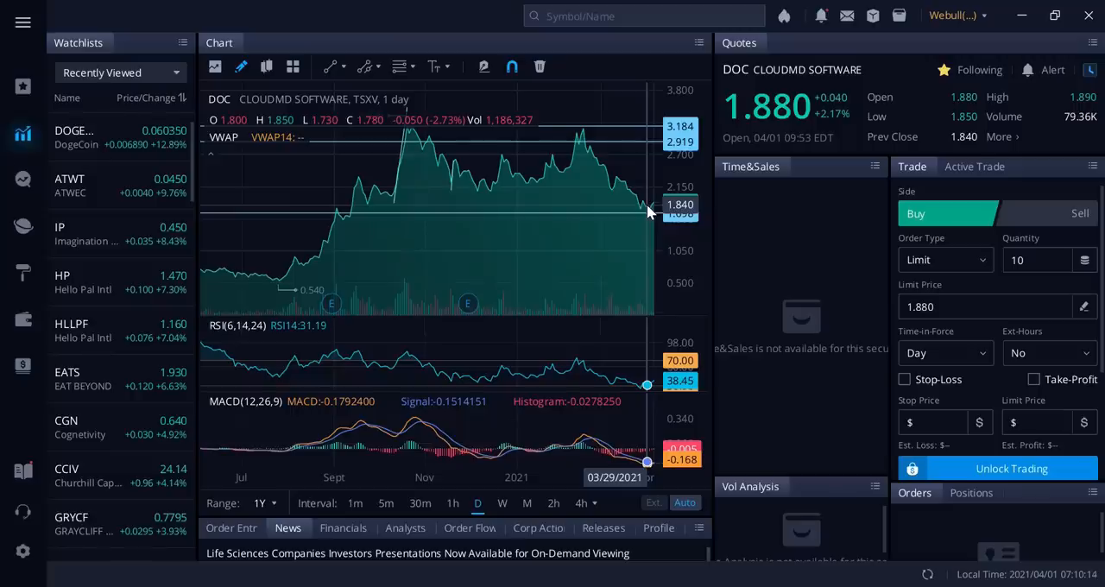
{"action": "mouse_move", "coordinate": [648, 211]}
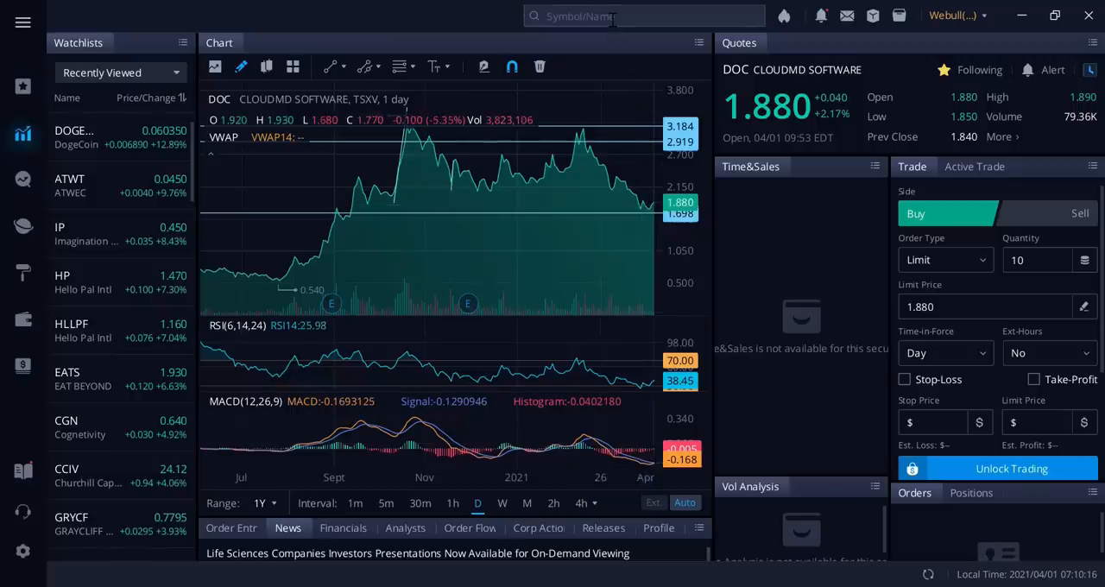
Search DOCRF and open CloudMD Software & Services' one-year daily chart with RSI and MACD.
{"action": "type", "text": "d"}
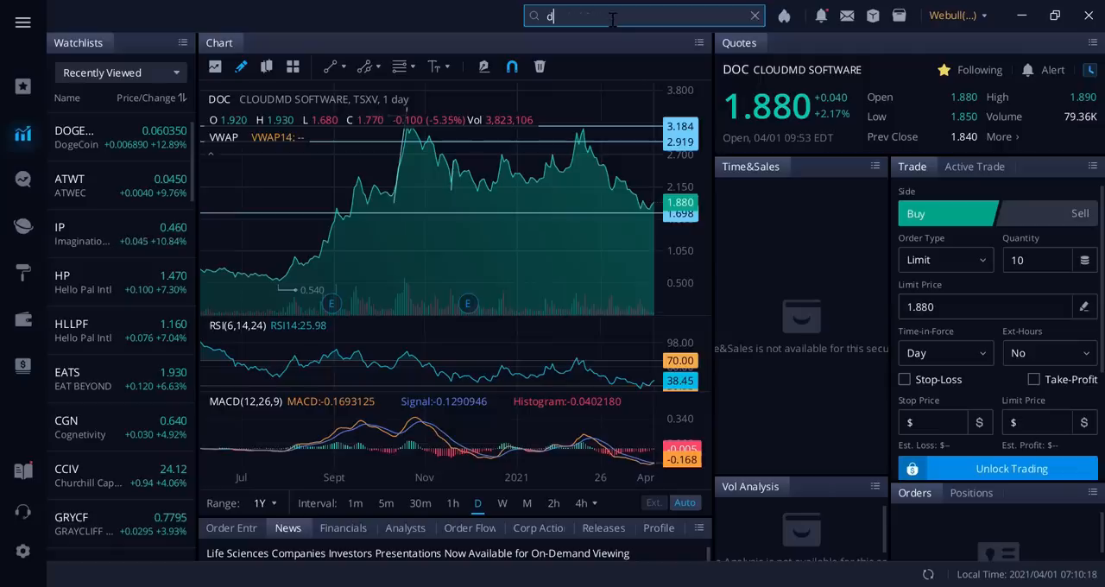
{"action": "type", "text": "ocrf"}
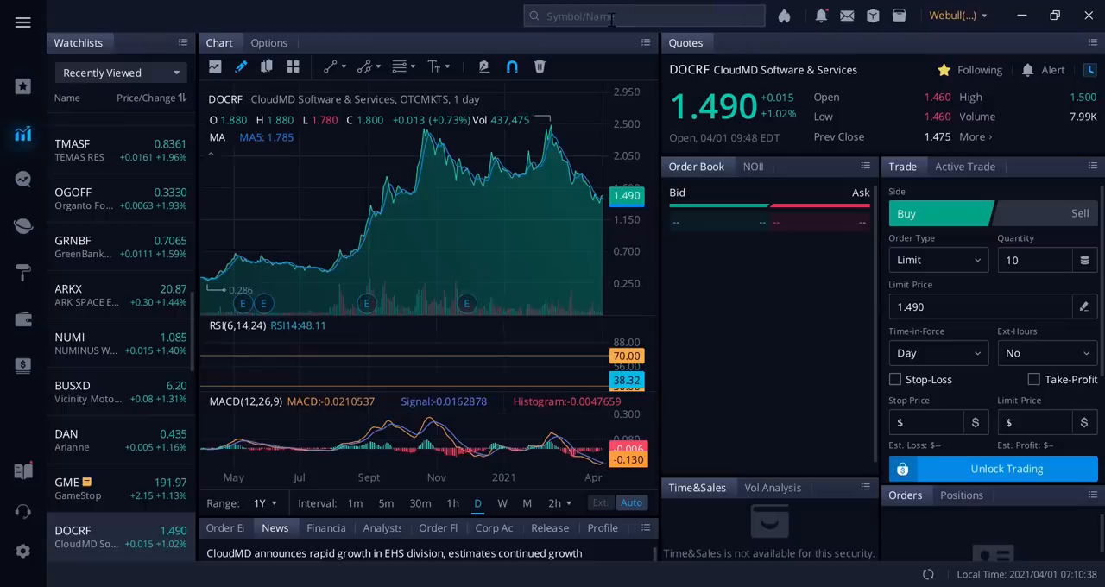
Search knr, open Kontrol Energy (KNR, CNSX), and inspect prices on its daily chart.
{"action": "type", "text": "knr"}
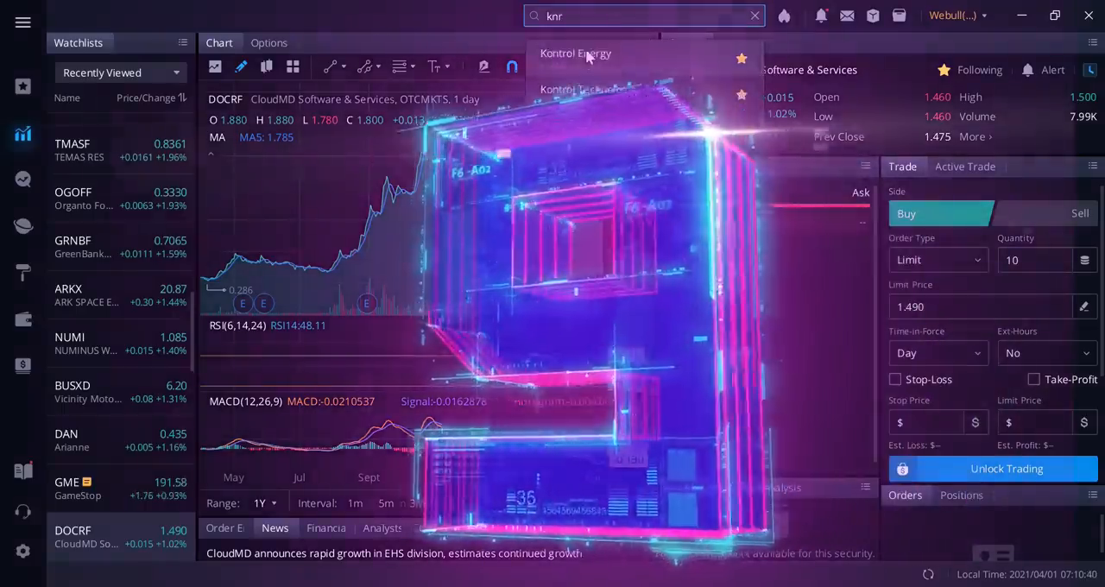
{"action": "left_click", "coordinate": [576, 53]}
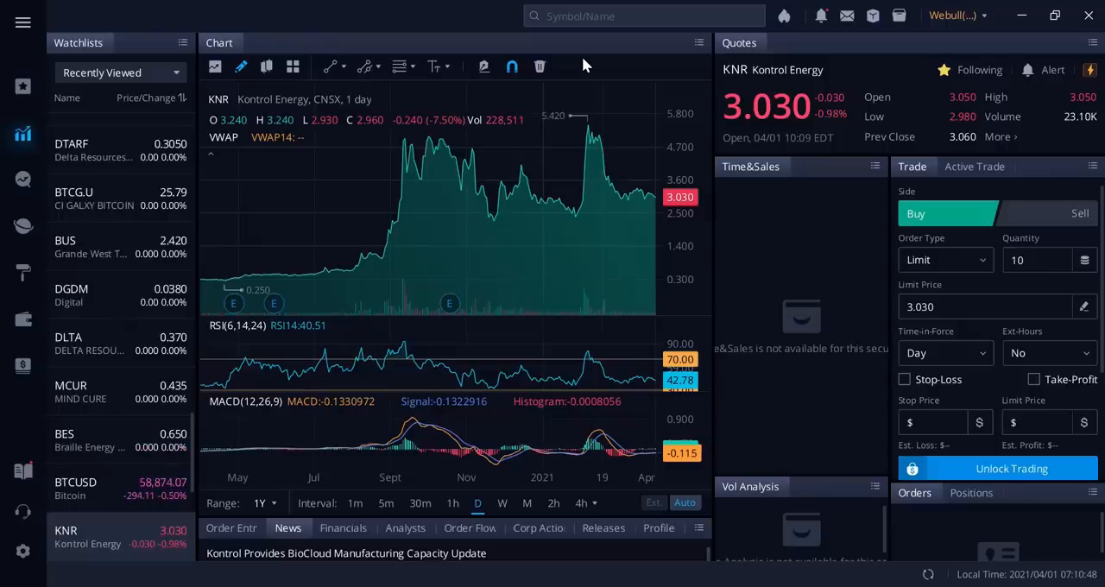
{"action": "mouse_move", "coordinate": [570, 216]}
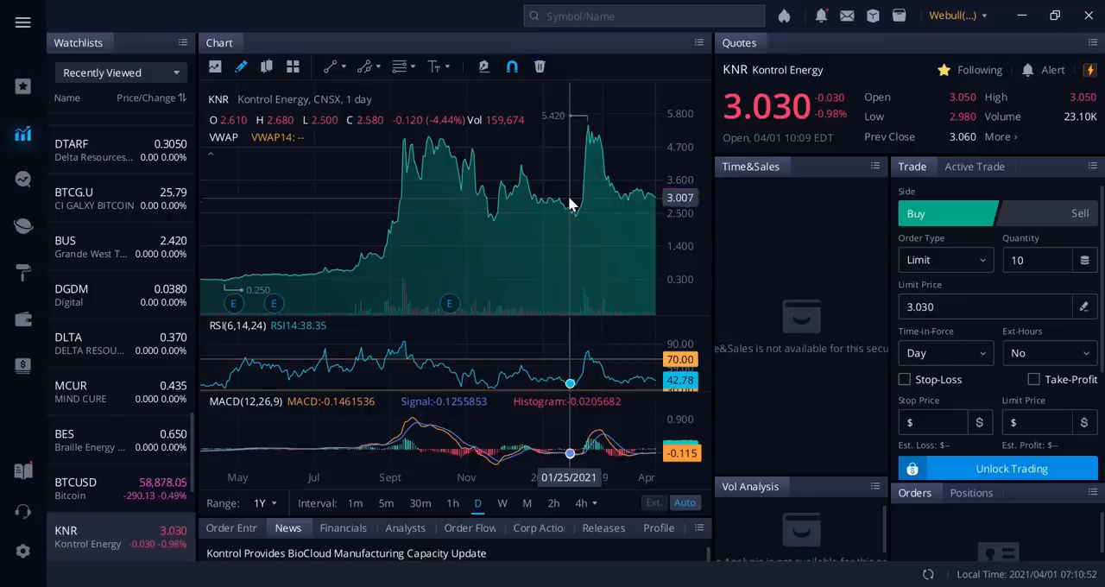
{"action": "left_click", "coordinate": [331, 67]}
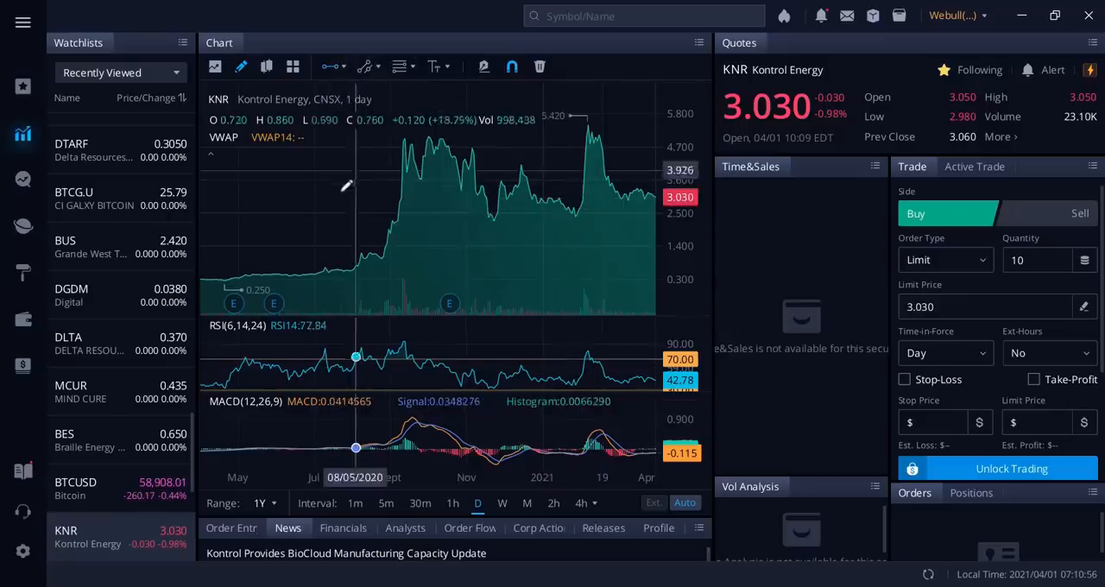
{"action": "mouse_move", "coordinate": [321, 194]}
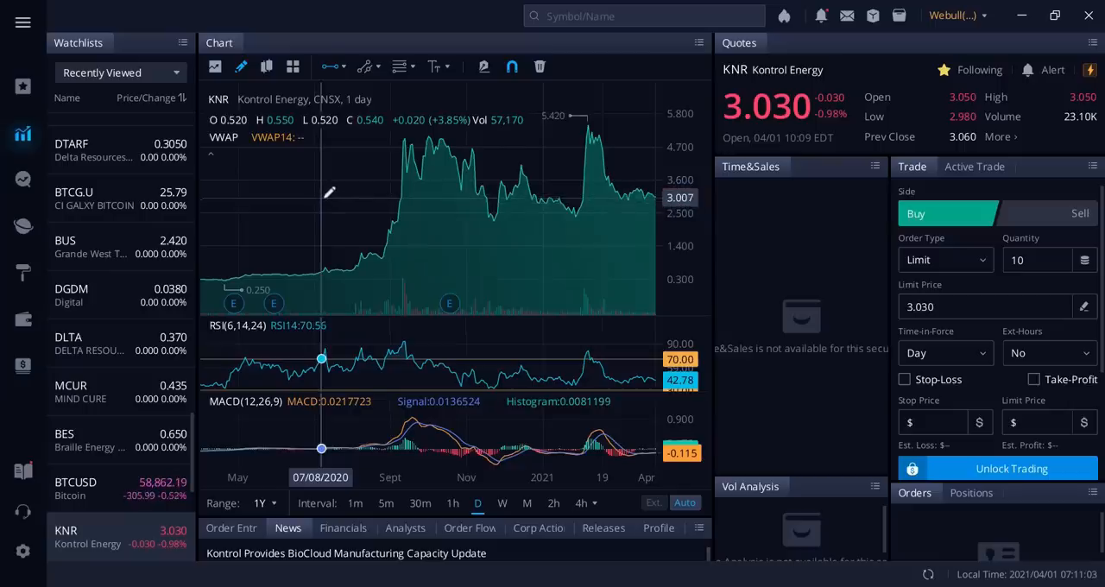
{"action": "mouse_move", "coordinate": [322, 205]}
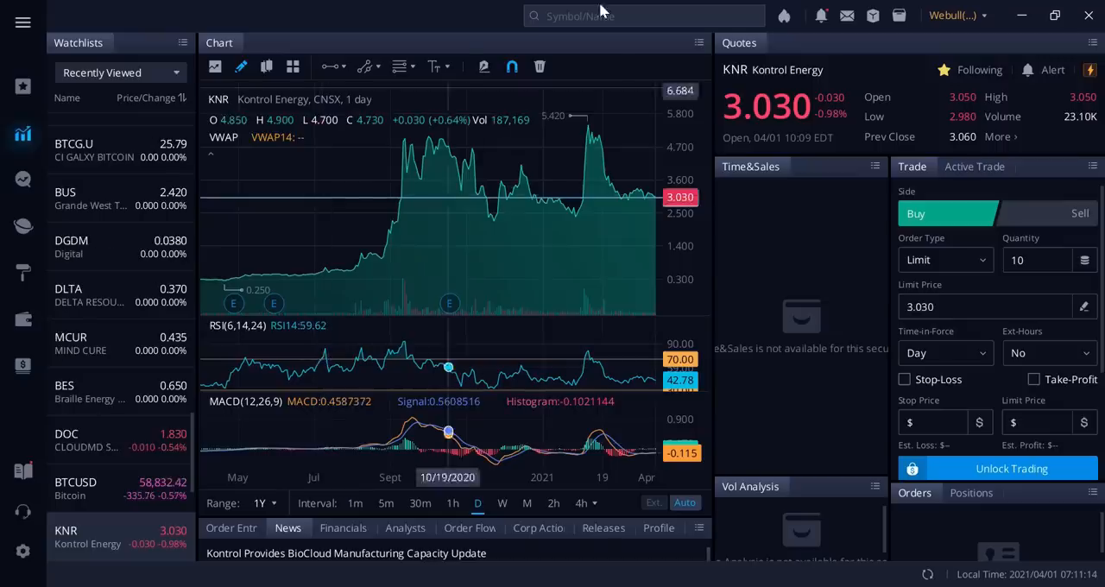
Search kn and open Kontrol Technologies Corp's OTC listing KNRLF.
{"action": "type", "text": "knrlf"}
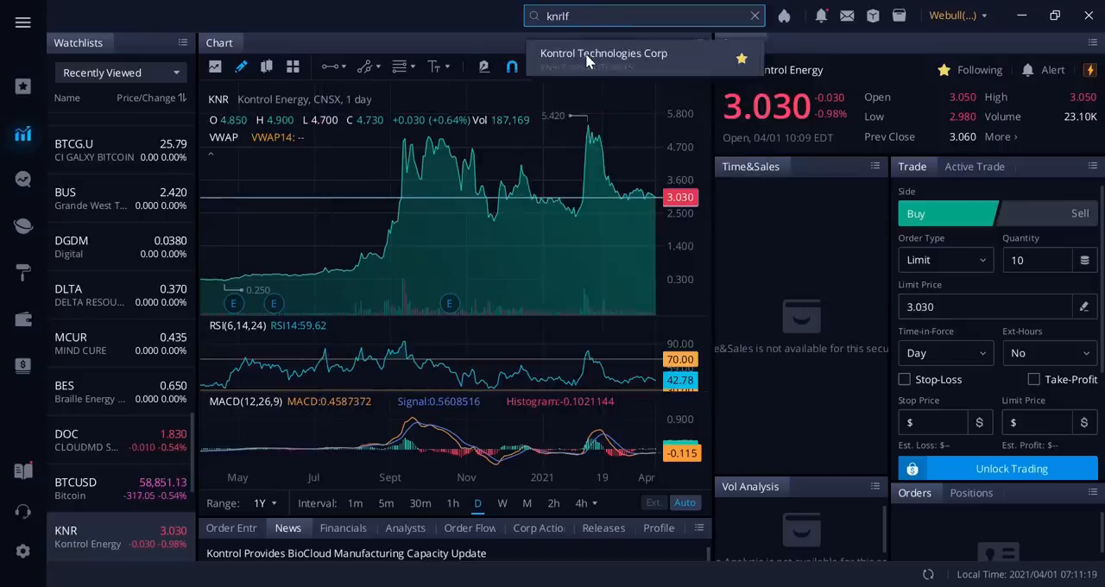
{"action": "left_click", "coordinate": [604, 52]}
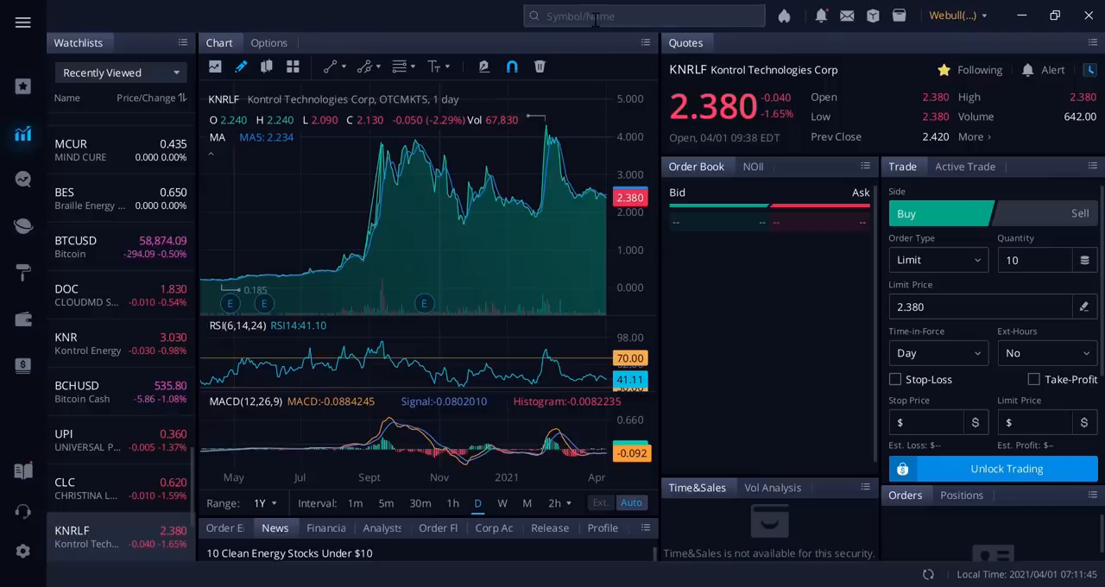
Search 'med' to reach MIND MEDICINE (MMEDF), then retype the search and delete a stray backslash.
{"action": "type", "text": "m"}
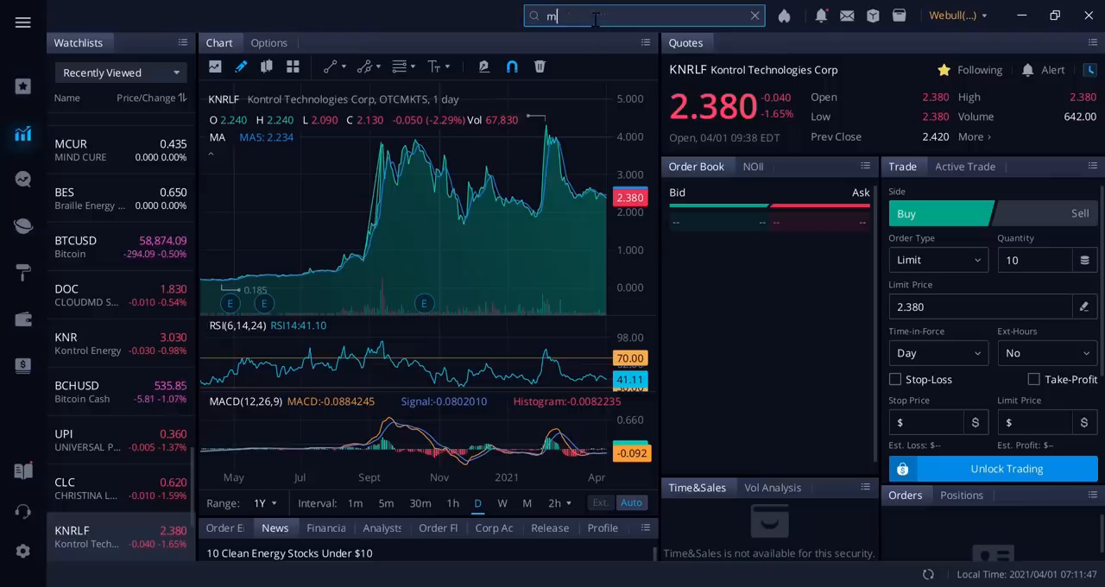
{"action": "type", "text": "med"}
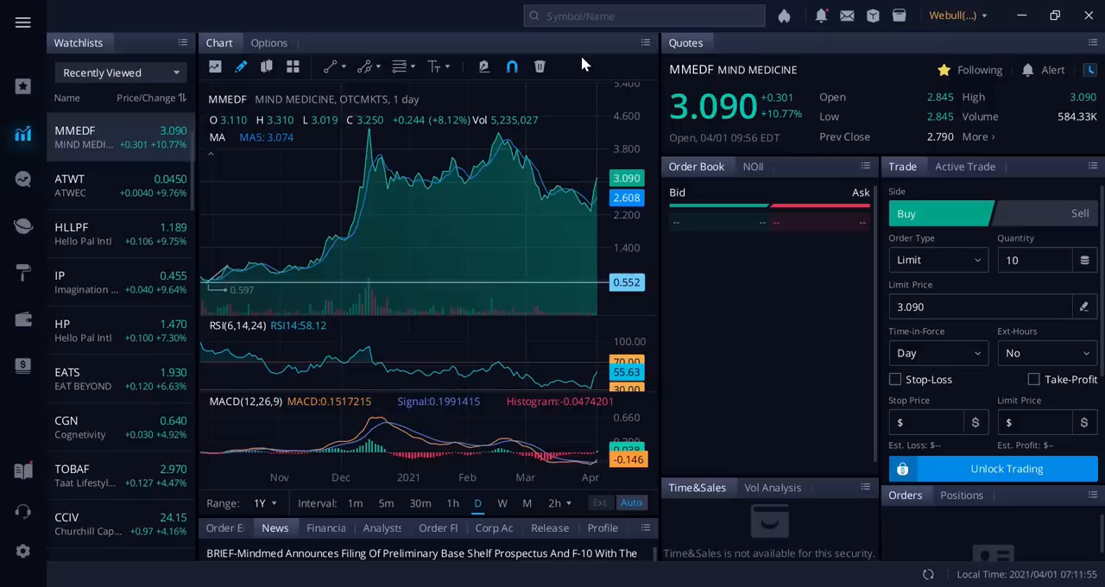
{"action": "left_click", "coordinate": [643, 16]}
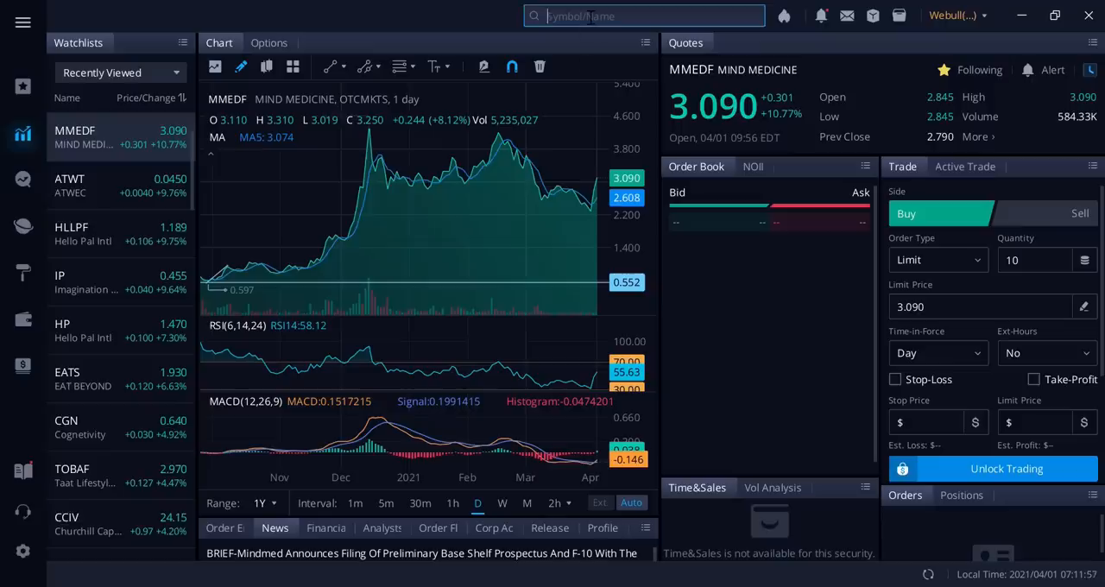
{"action": "type", "text": "m"}
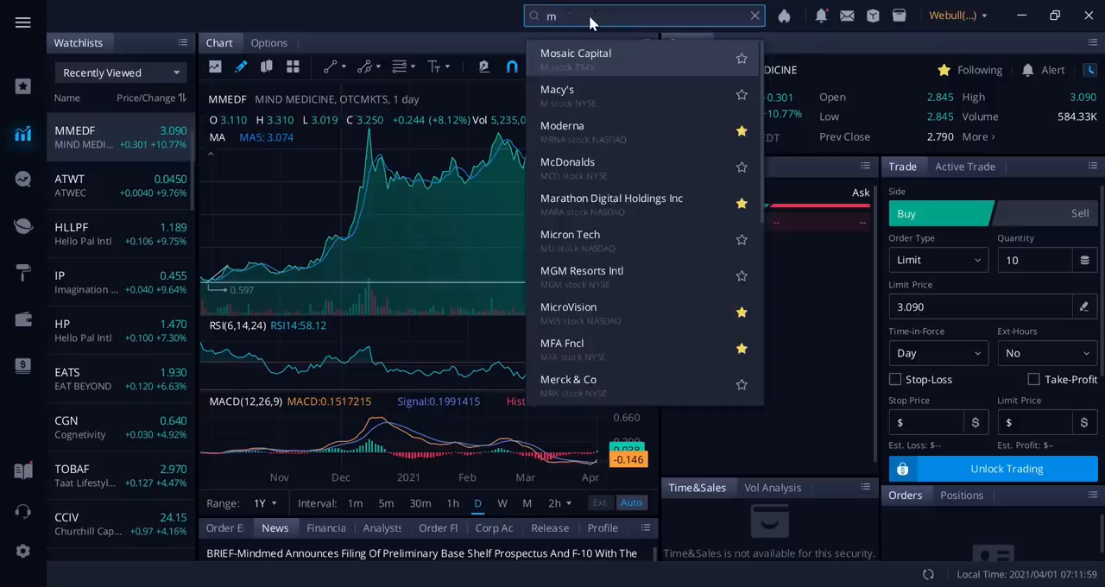
{"action": "type", "text": "med"}
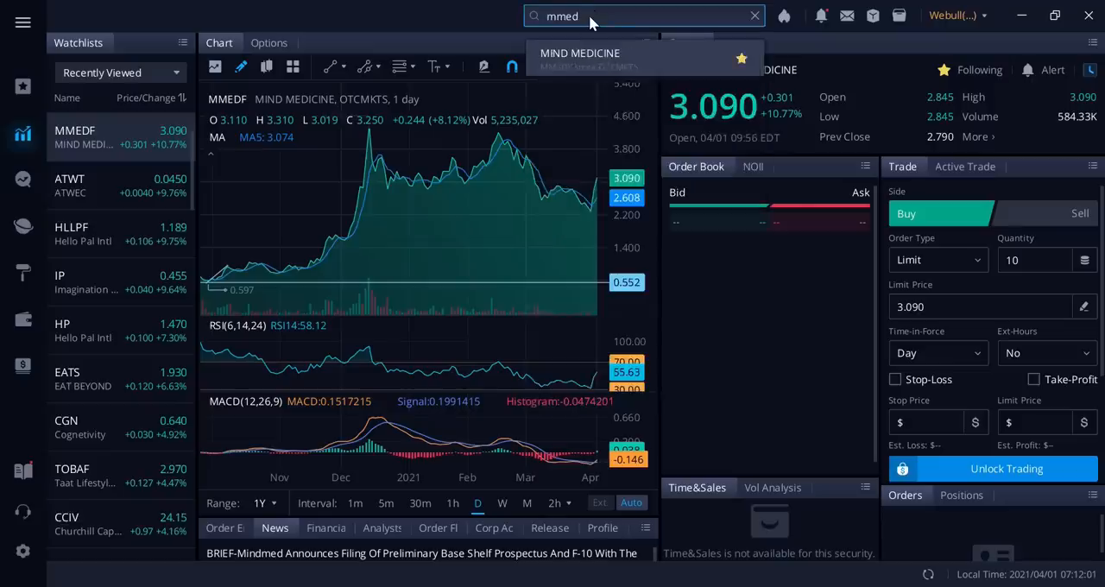
{"action": "type", "text": "\\"}
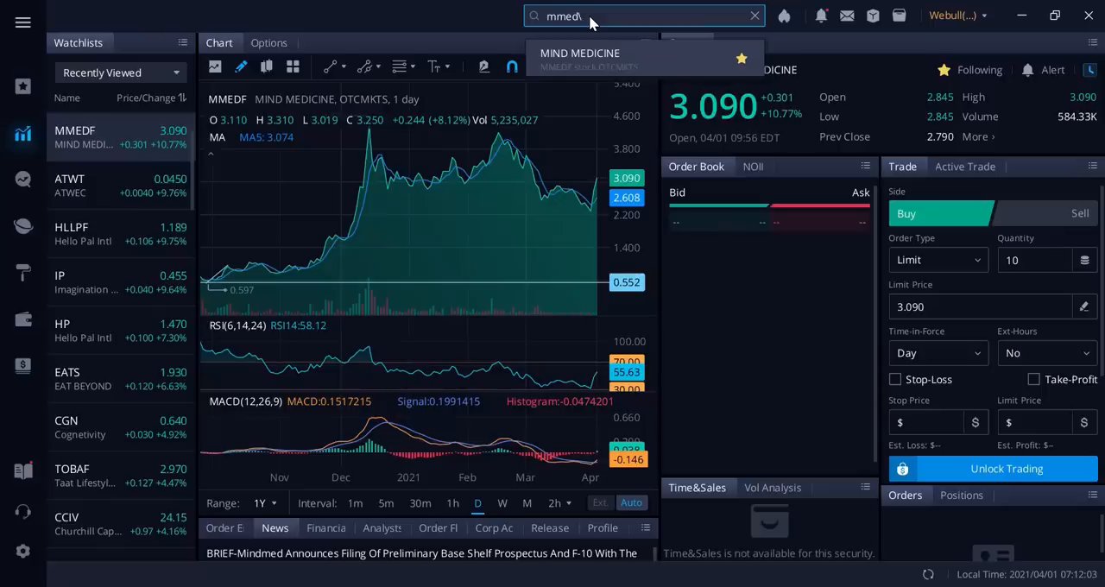
{"action": "key", "text": "Backspace"}
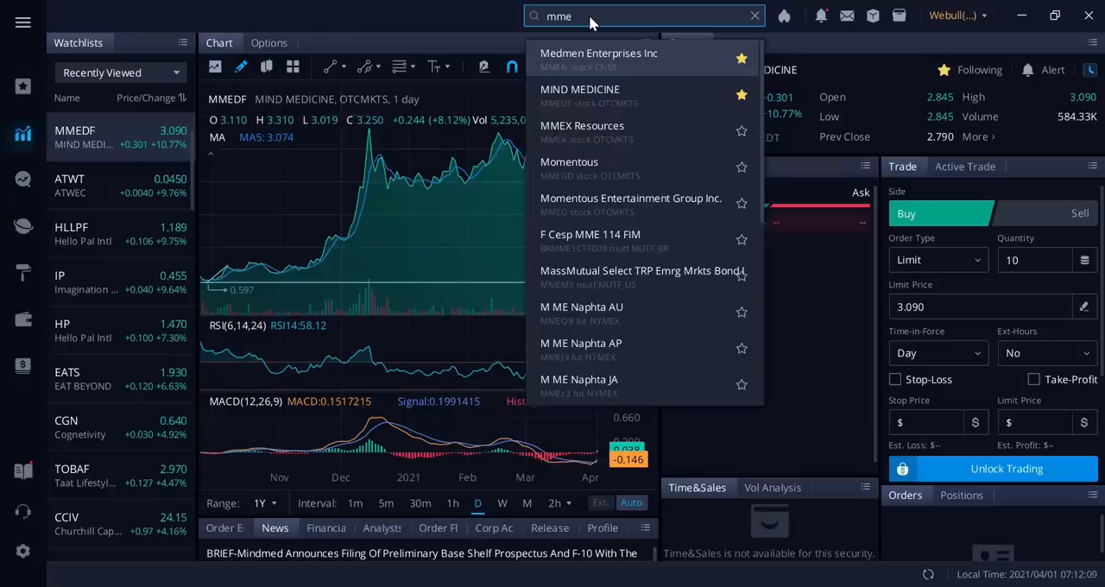
{"action": "mouse_move", "coordinate": [345, 183]}
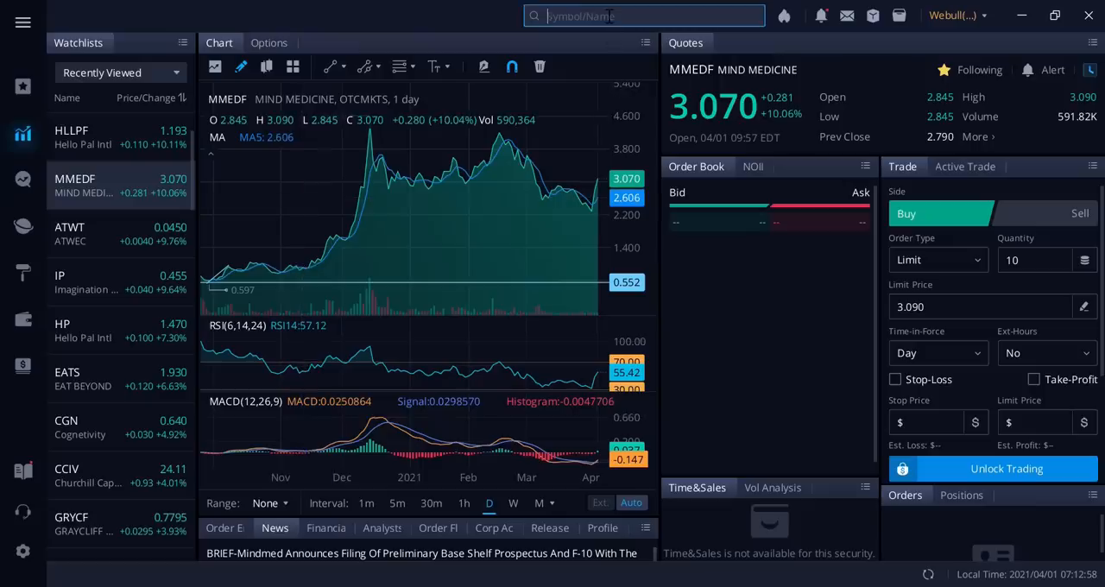
Search rsf and open the RRITUAL (RSF, CNSX) daily chart.
{"action": "type", "text": "rsf"}
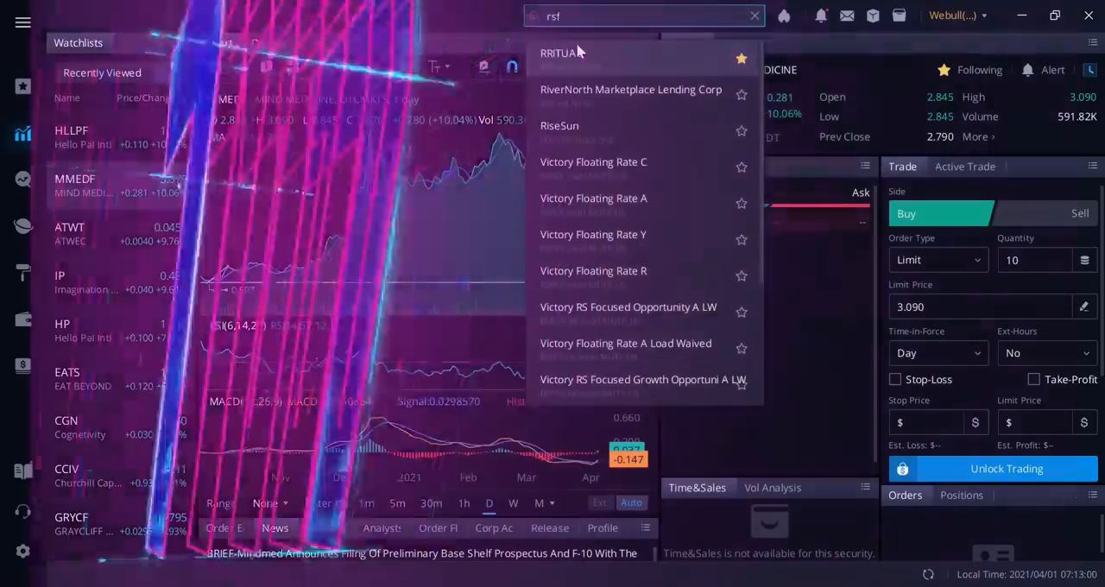
{"action": "left_click", "coordinate": [563, 53]}
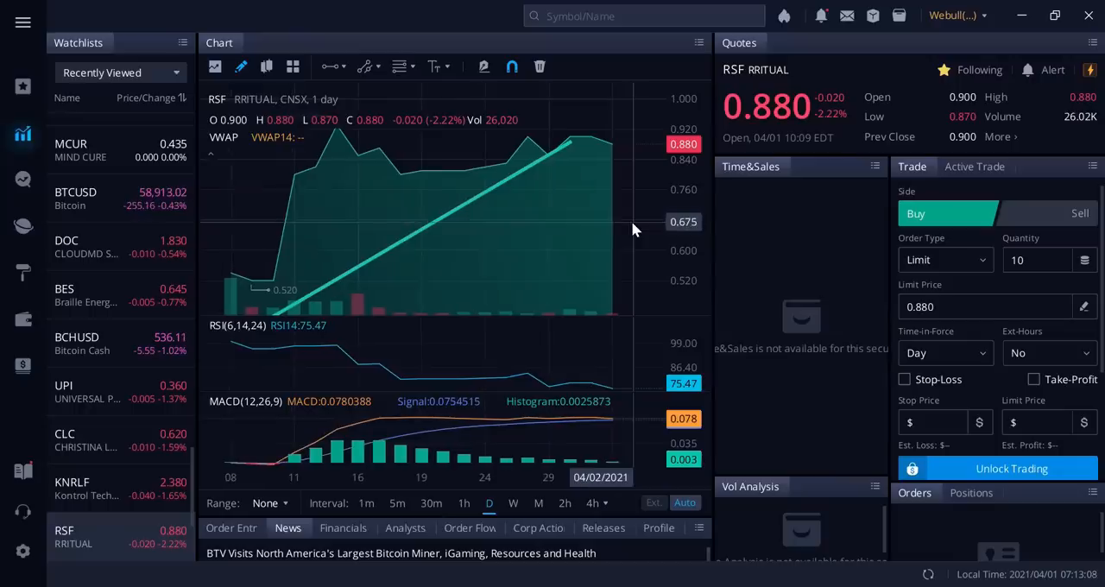
{"action": "mouse_move", "coordinate": [194, 483]}
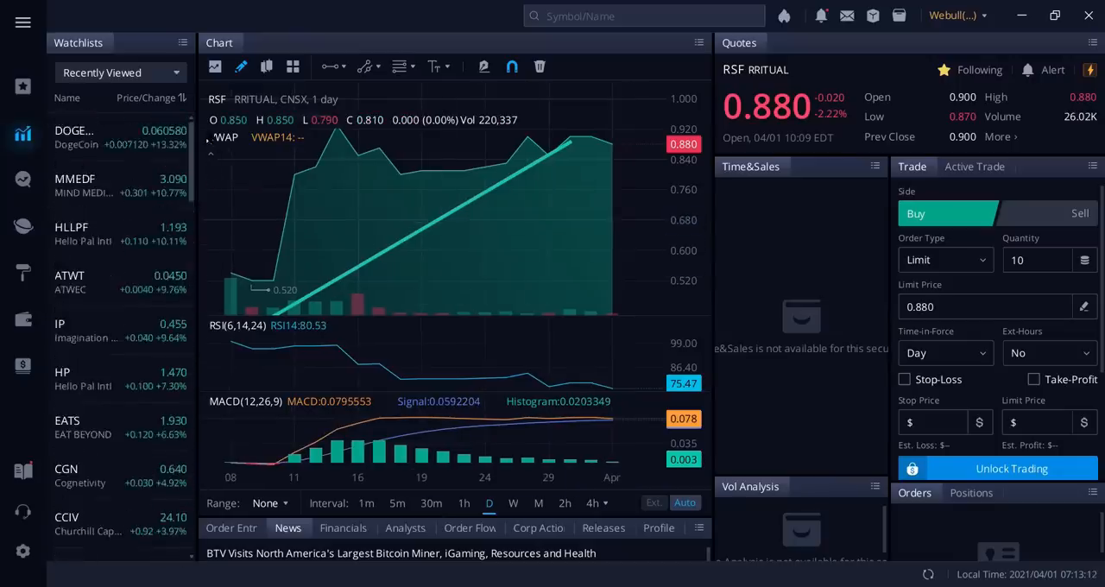
{"action": "mouse_move", "coordinate": [627, 255]}
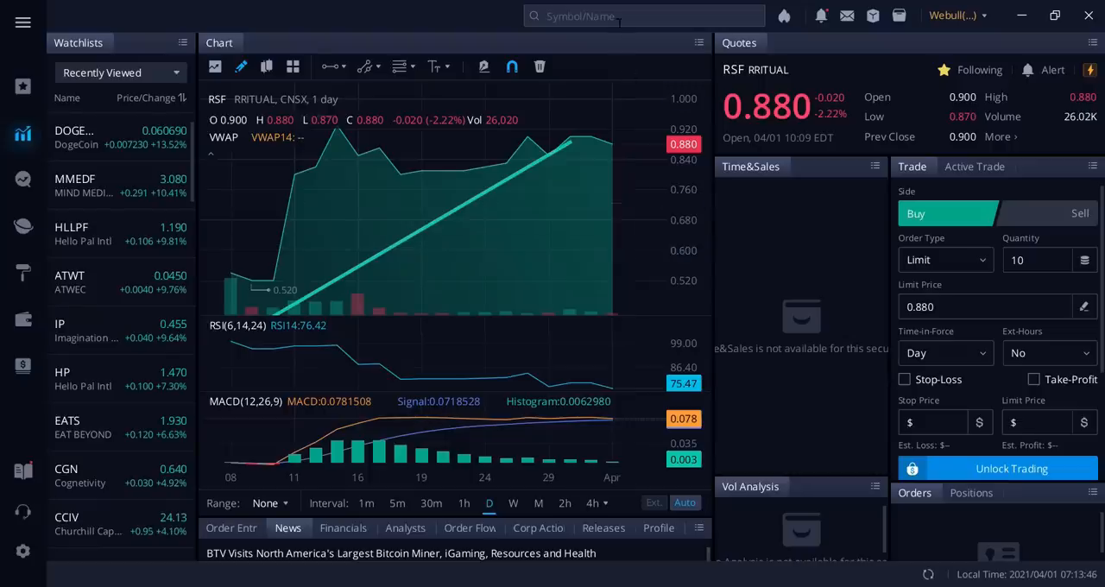
Open CEMATRIX Corp's CVX chart and set its range to one year.
{"action": "type", "text": "cv"}
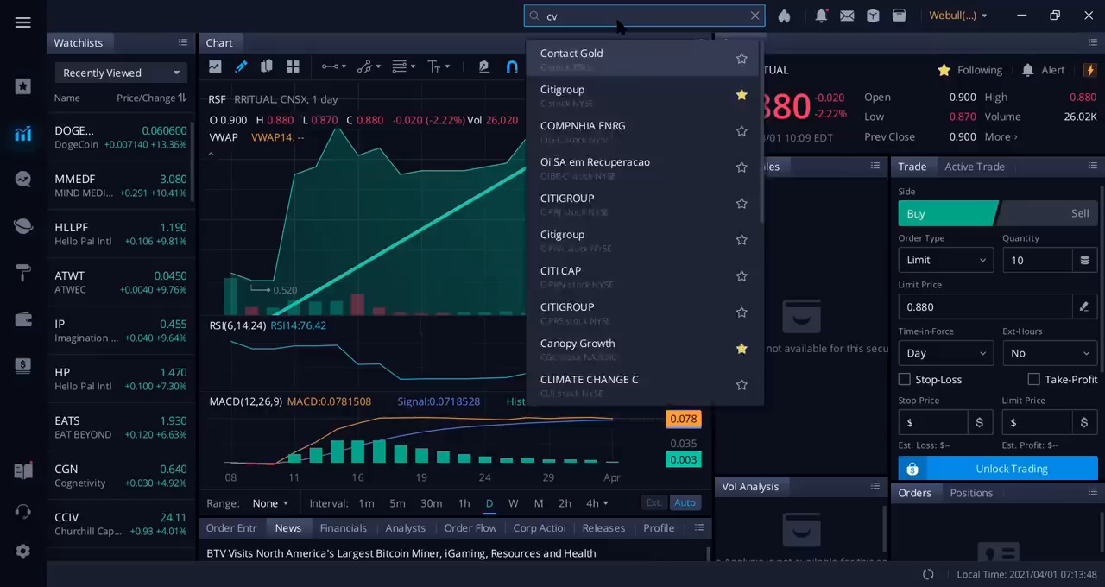
{"action": "type", "text": "x"}
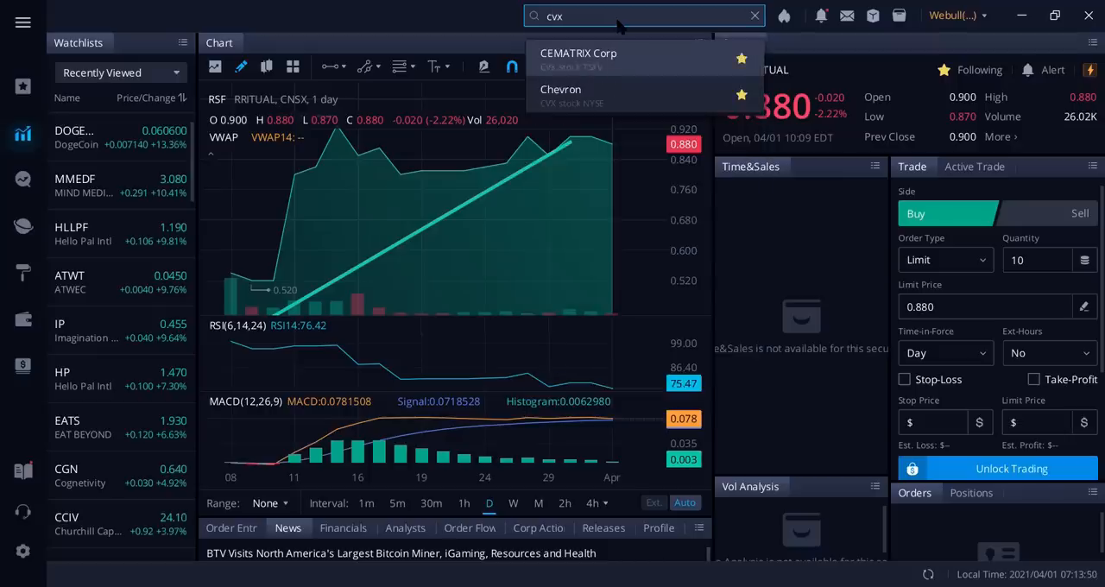
{"action": "left_click", "coordinate": [579, 59]}
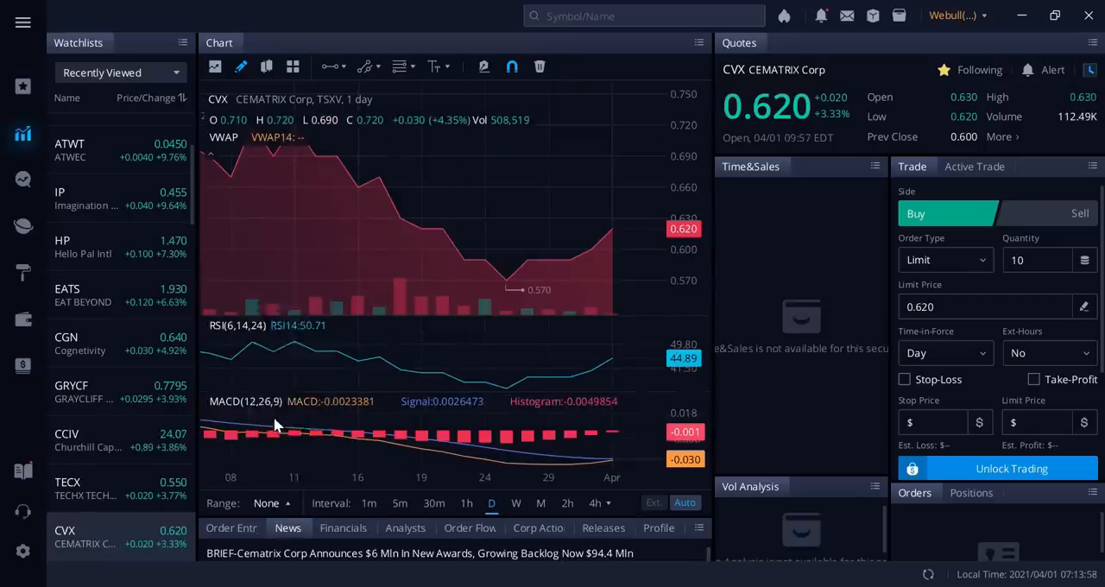
{"action": "left_click", "coordinate": [259, 504]}
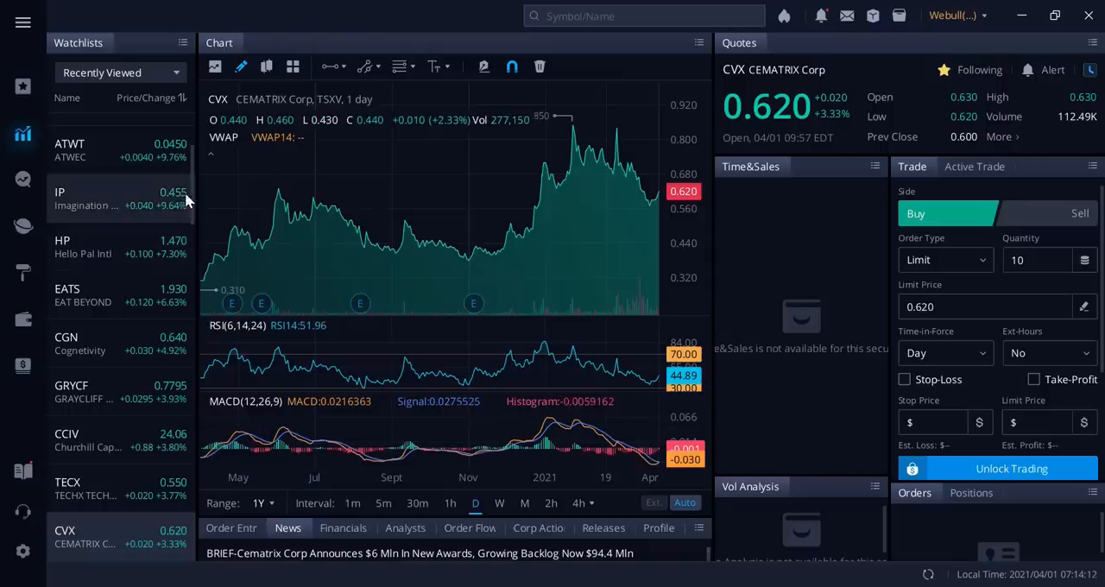
View the CTXXF listing and BioNTech BNTX from the watchlist, then return to CVX.
{"action": "scroll", "scroll_direction": "down", "scroll_amount": 3}
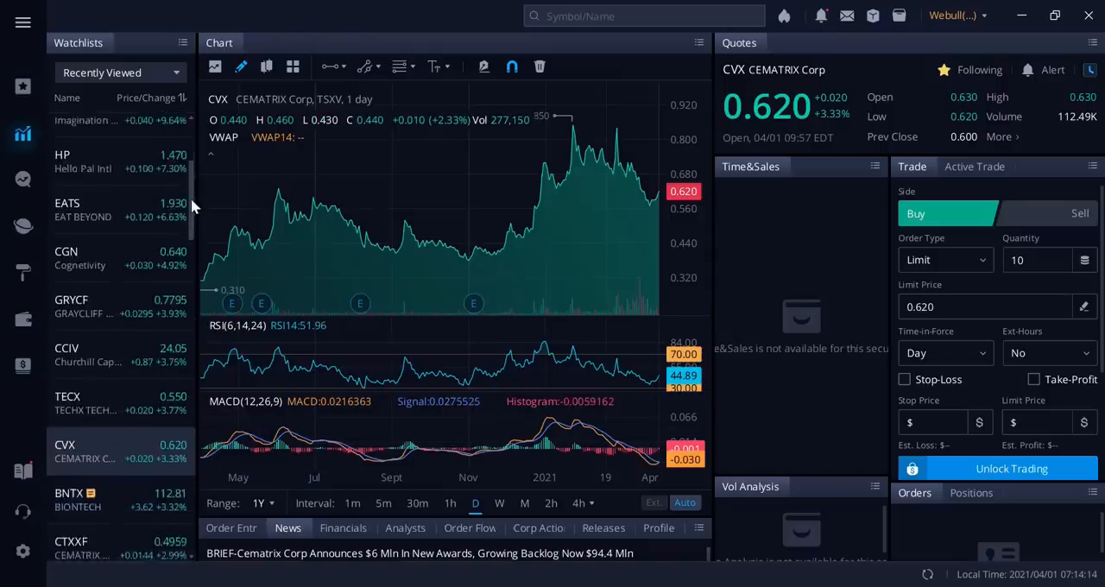
{"action": "scroll", "scroll_direction": "down", "scroll_amount": 3}
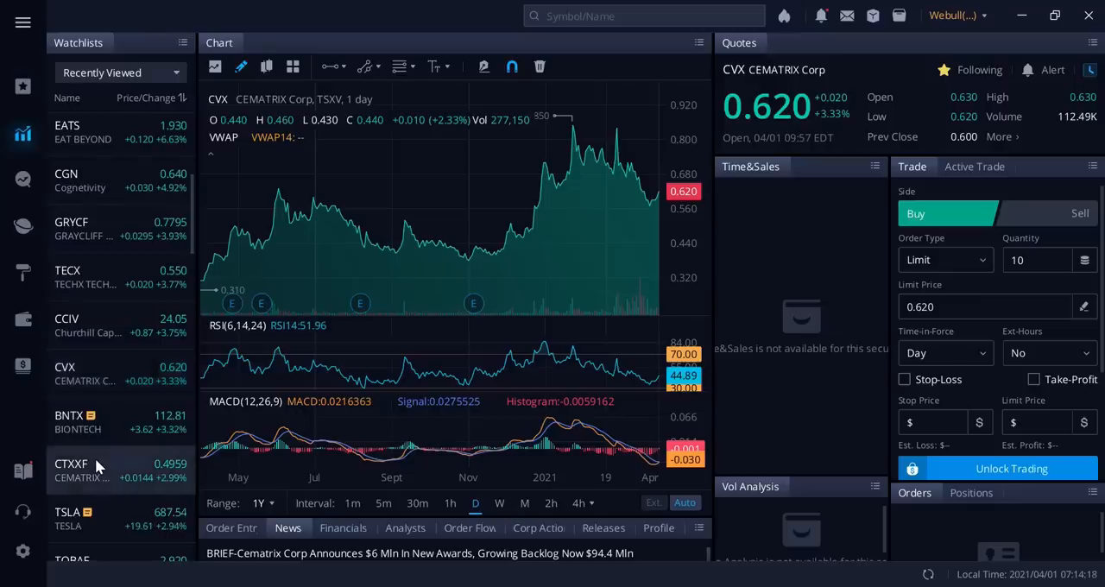
{"action": "left_click", "coordinate": [71, 469]}
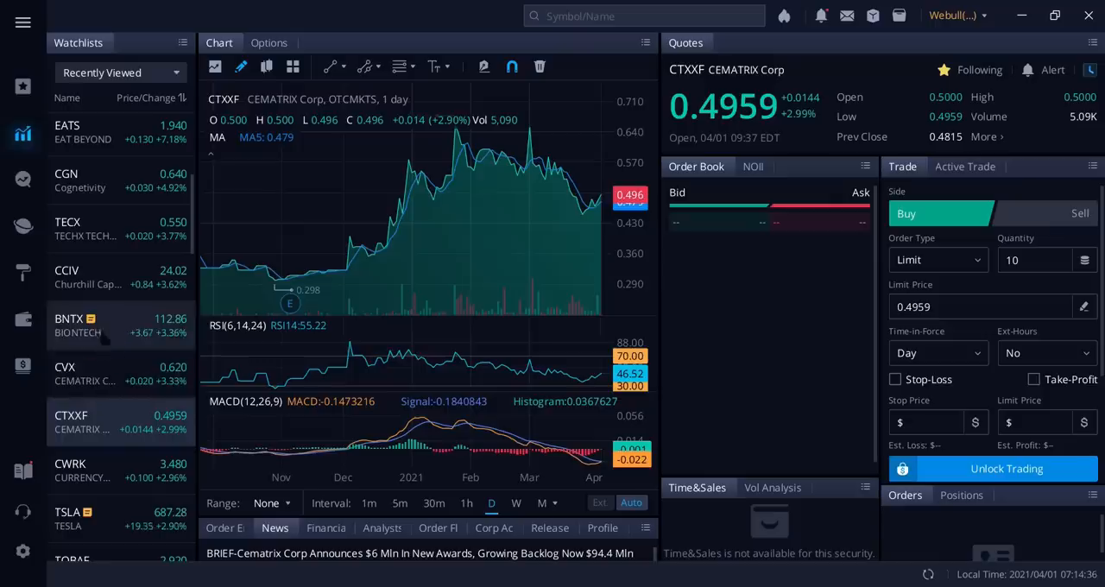
{"action": "left_click", "coordinate": [78, 326]}
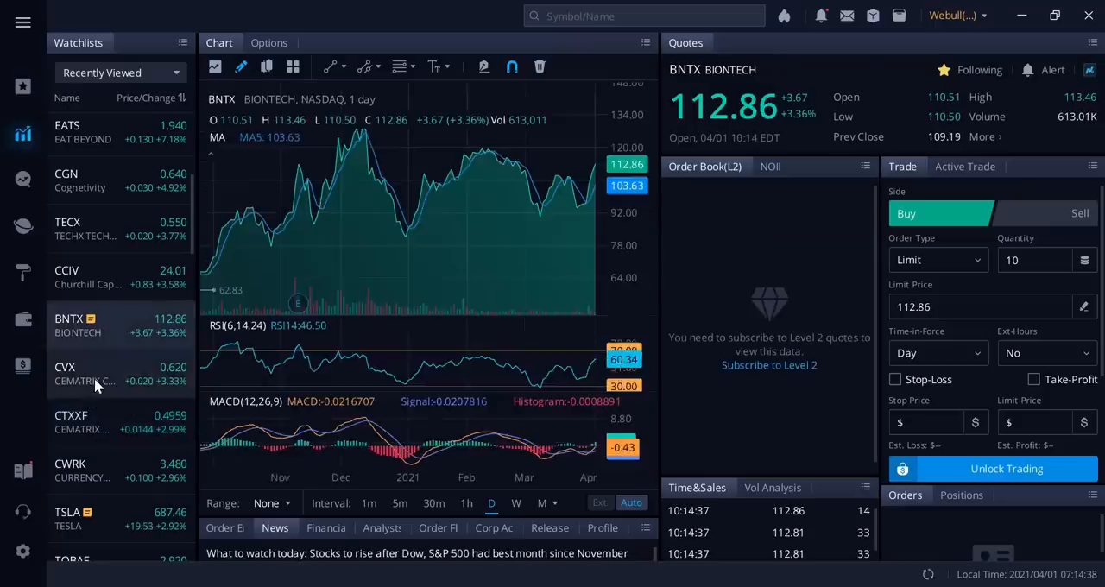
{"action": "left_click", "coordinate": [95, 374]}
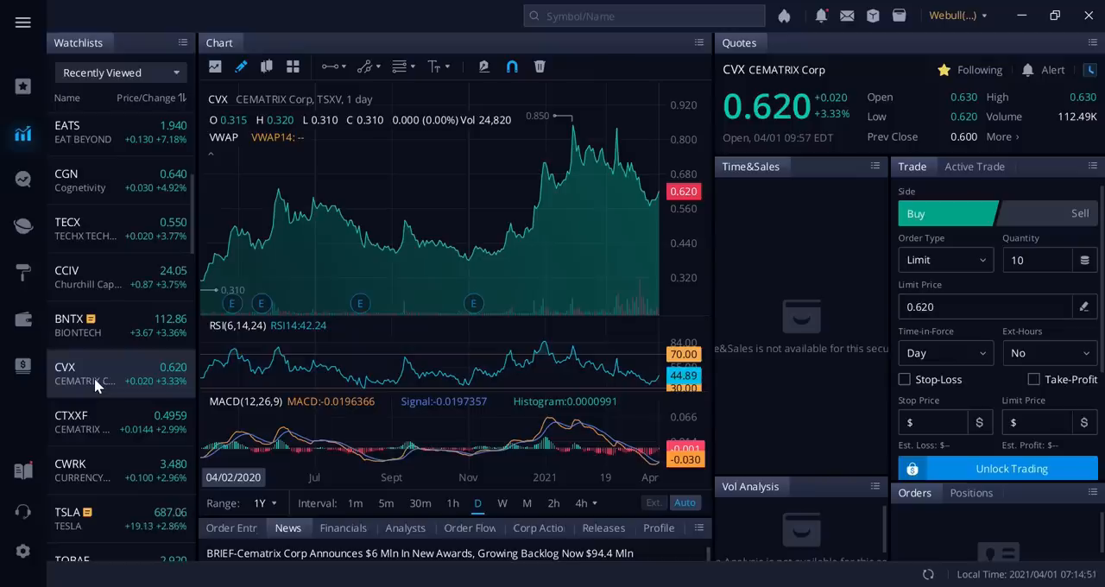
{"action": "scroll", "scroll_direction": "down", "scroll_amount": 3}
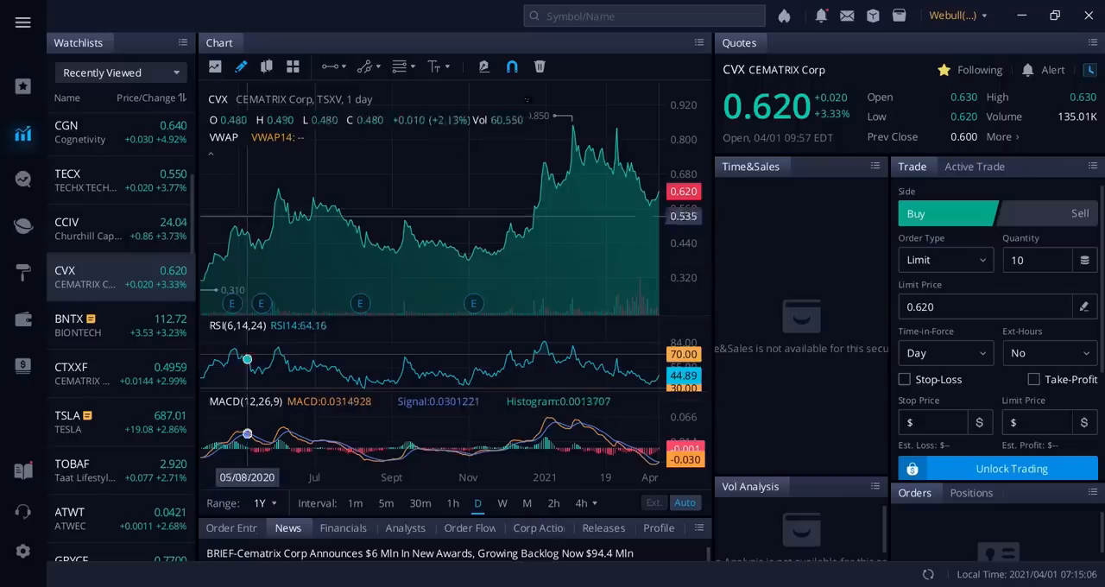
Search idex and open Ideanomics Inc (IDEX, NASDAQ) daily chart.
{"action": "type", "text": "id"}
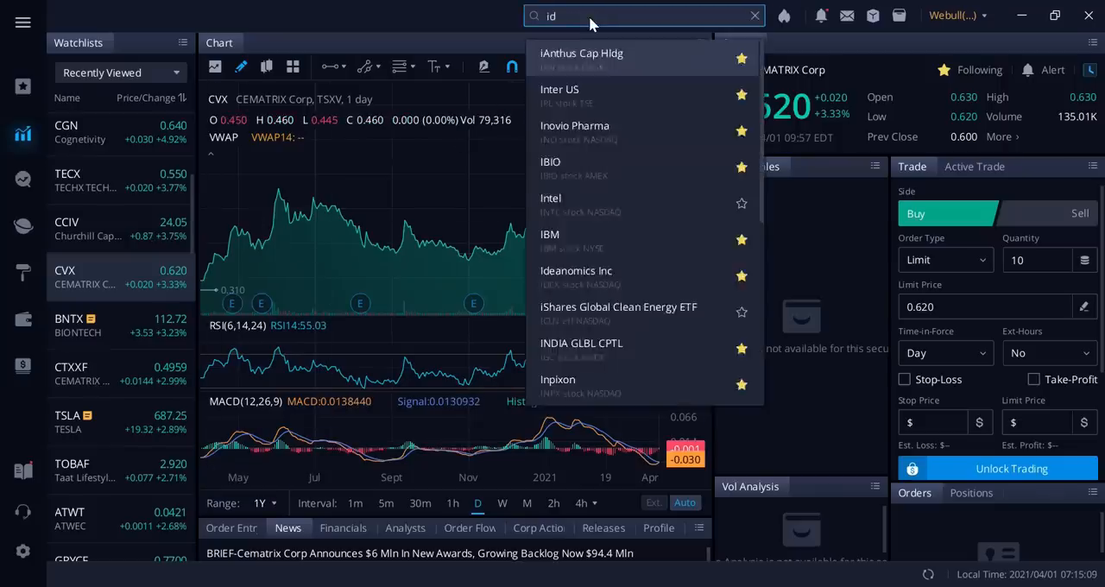
{"action": "type", "text": "ex"}
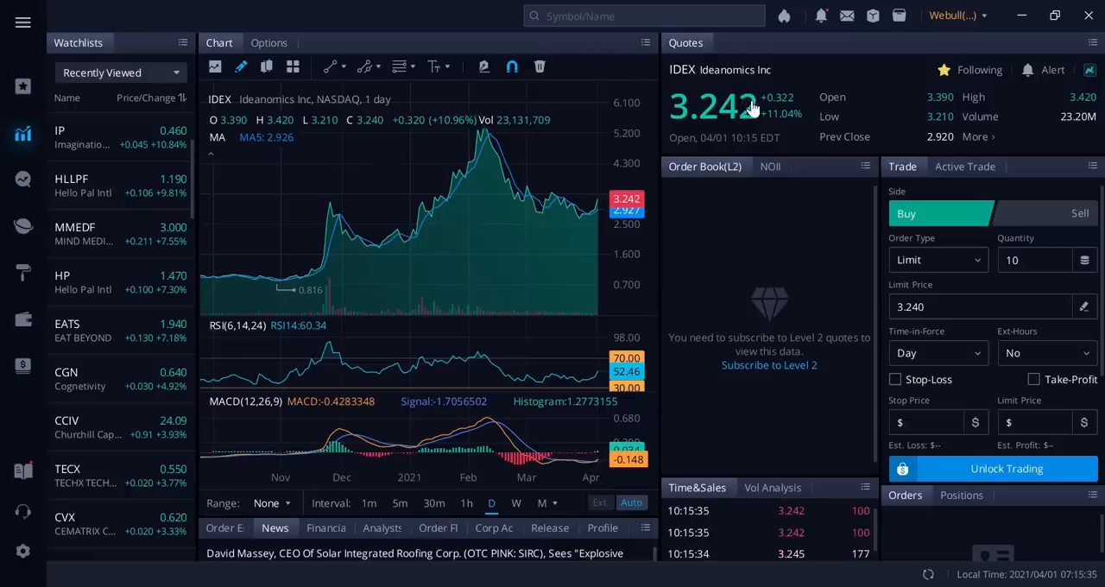
{"action": "mouse_move", "coordinate": [531, 179]}
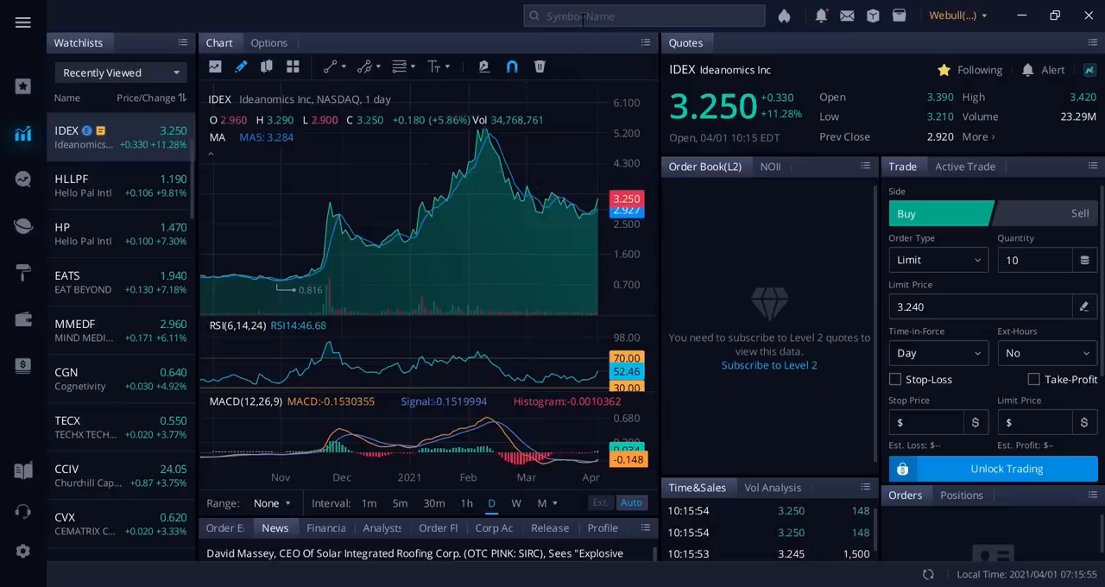
Clear a mistyped search, open ATWEC's ATWT chart from Recently Viewed, then search btcx.
{"action": "type", "text": "ata"}
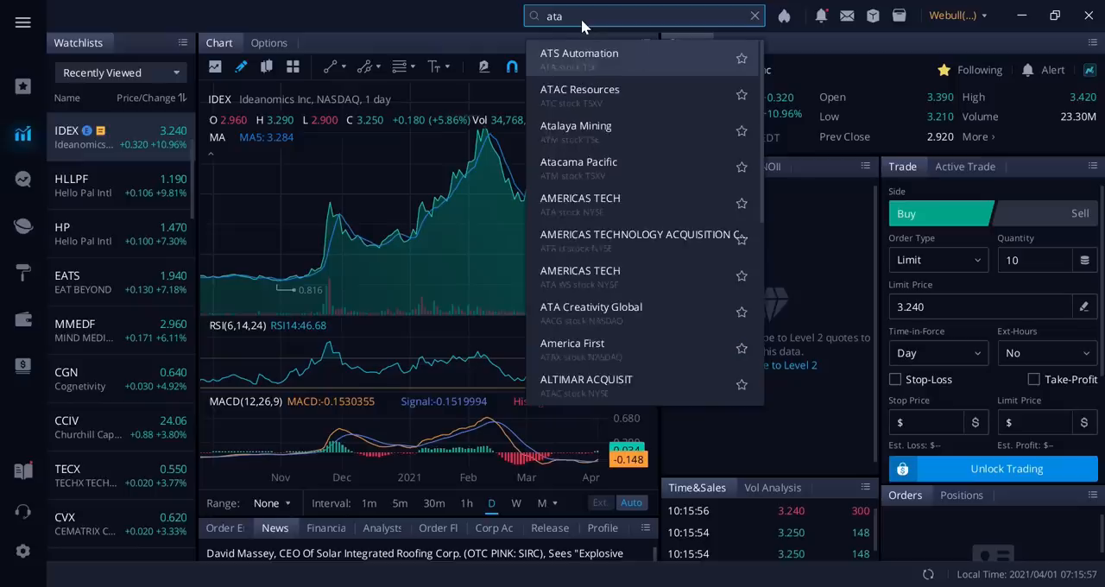
{"action": "type", "text": "\\wt"}
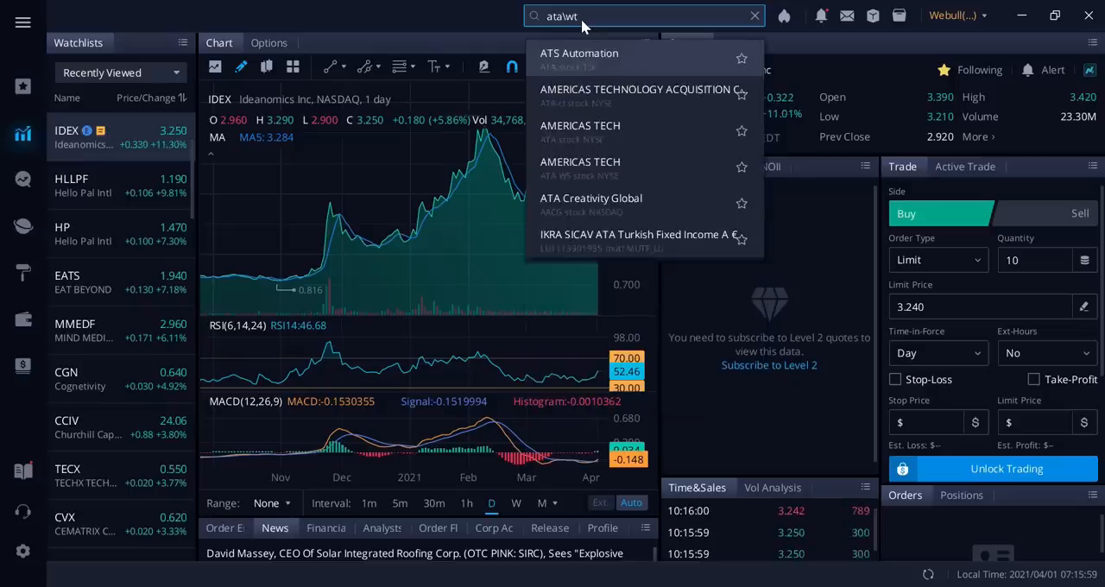
{"action": "key", "text": "Backspace"}
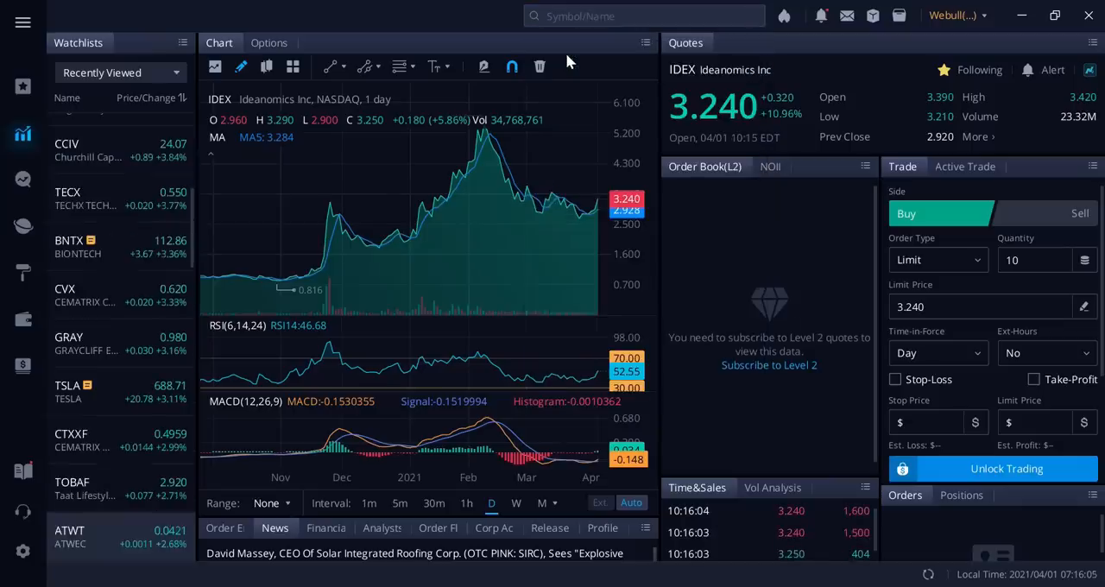
{"action": "left_click", "coordinate": [86, 535]}
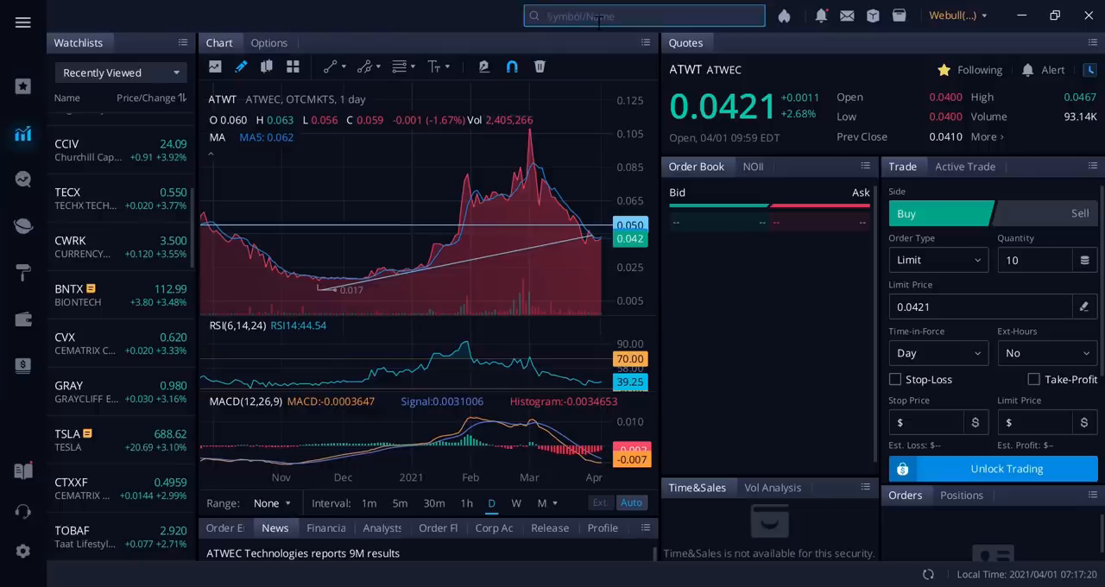
{"action": "type", "text": "btcx"}
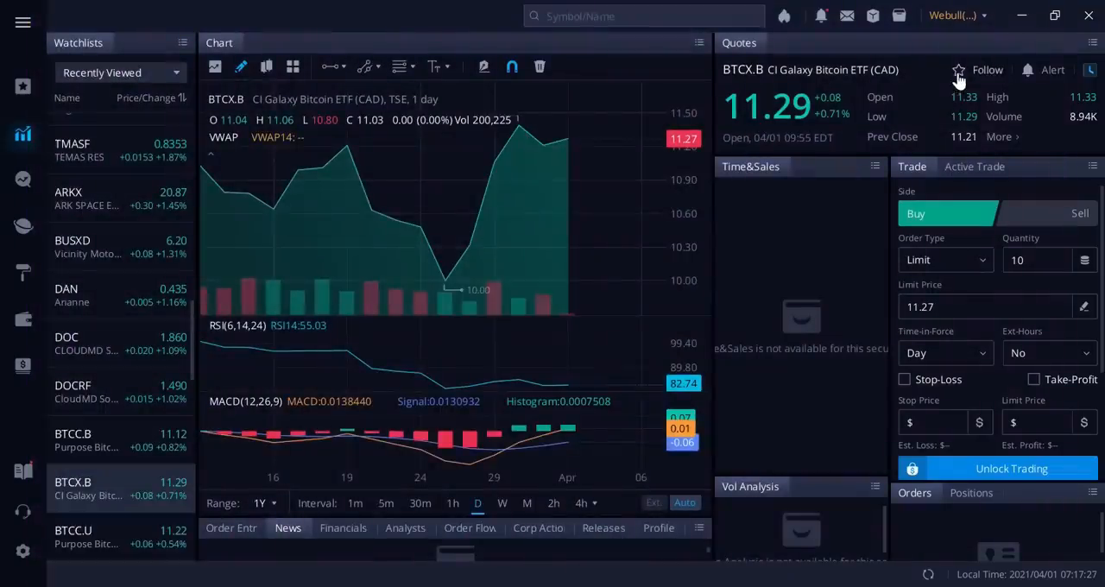
Open and follow BTCX.U, check the BTCC.B chart, then return to BTCX.B.
{"action": "left_click", "coordinate": [979, 70]}
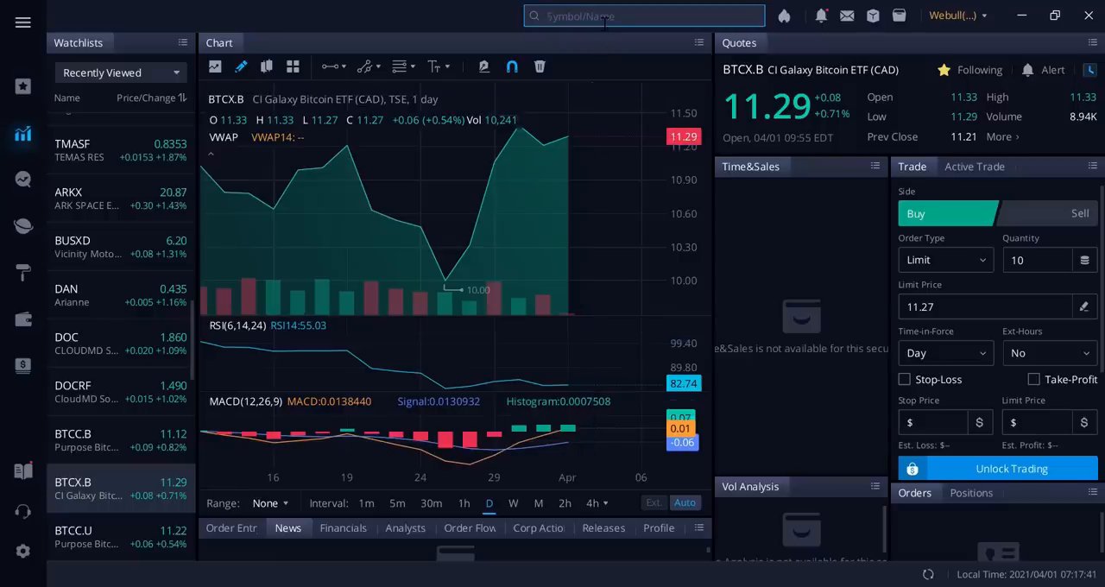
{"action": "type", "text": "btcx"}
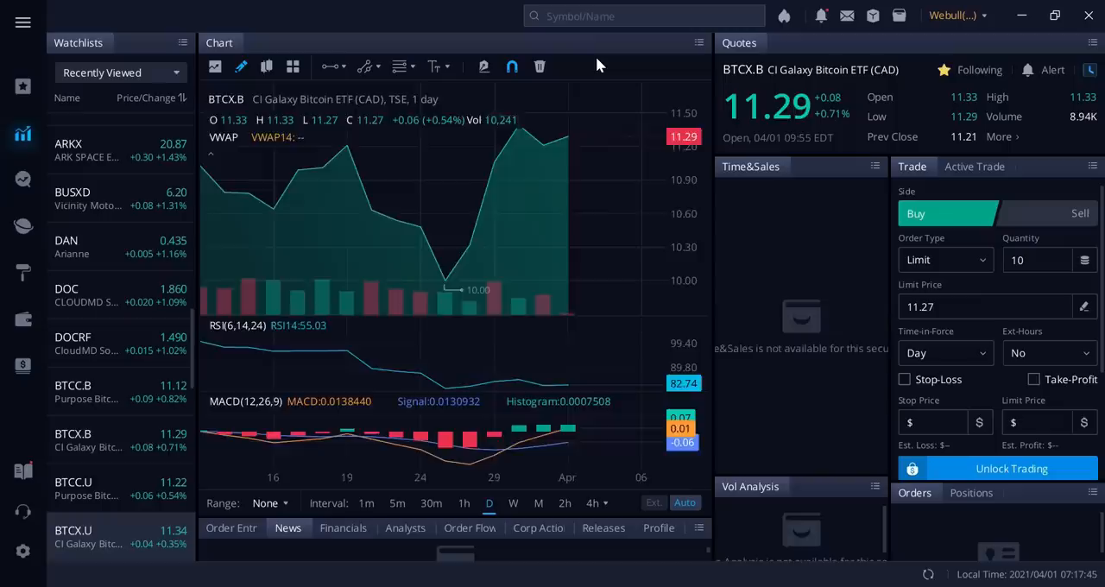
{"action": "left_click", "coordinate": [86, 535]}
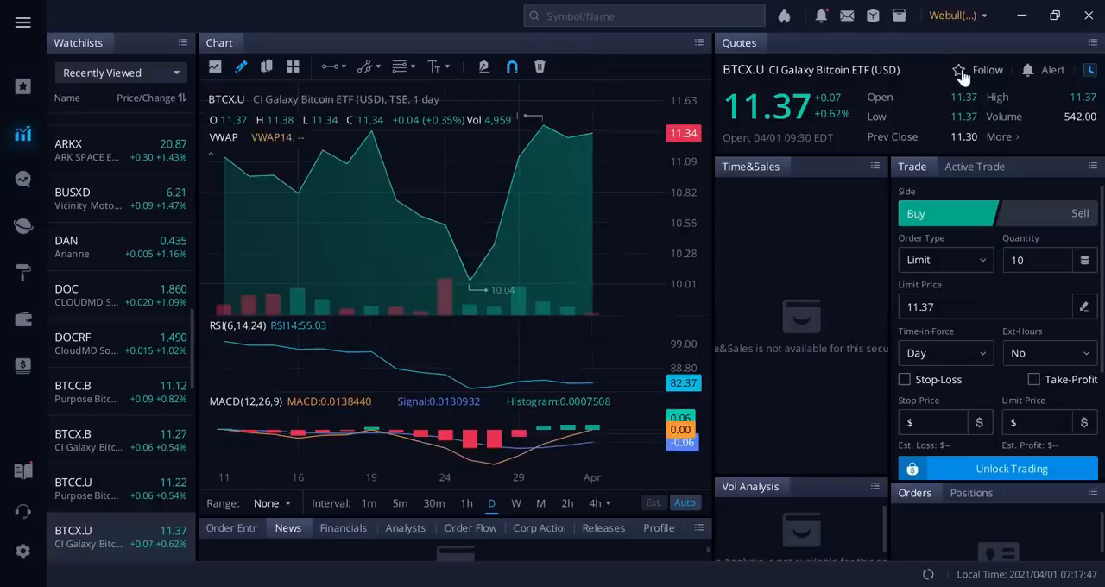
{"action": "left_click", "coordinate": [958, 70]}
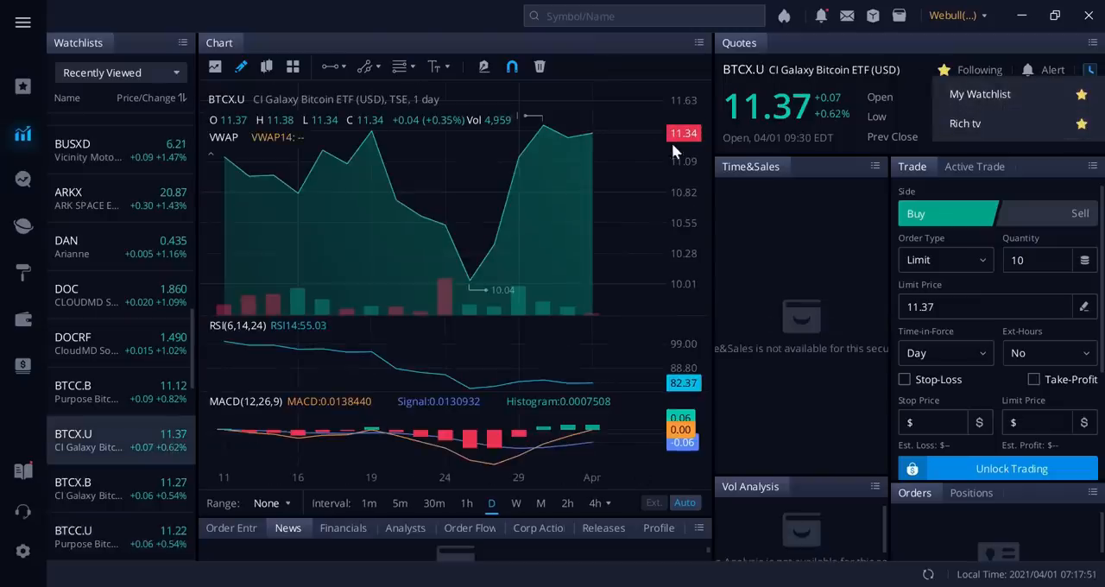
{"action": "mouse_move", "coordinate": [618, 199]}
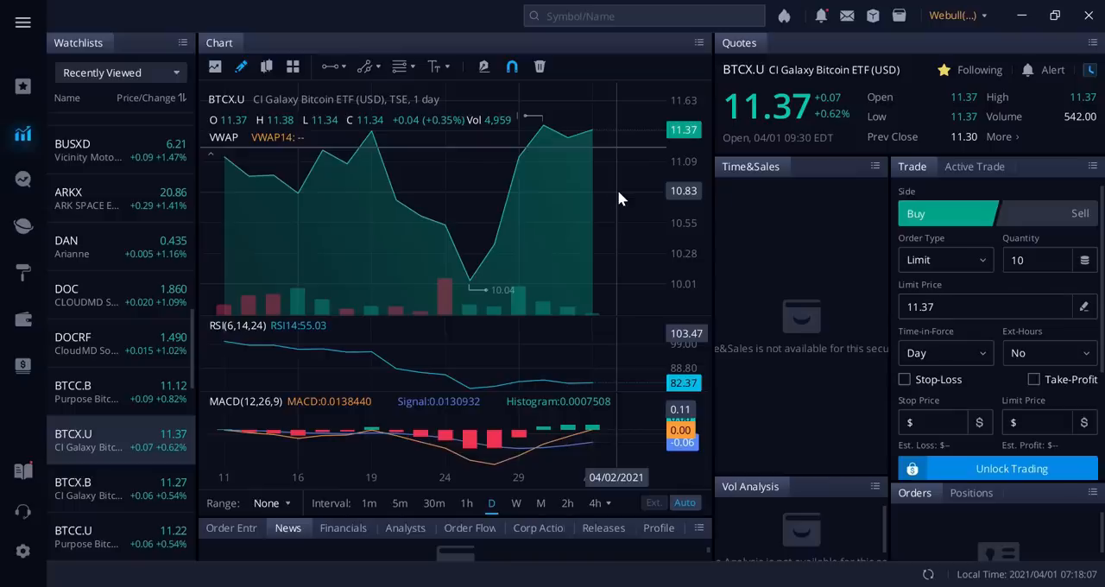
{"action": "left_click", "coordinate": [86, 391]}
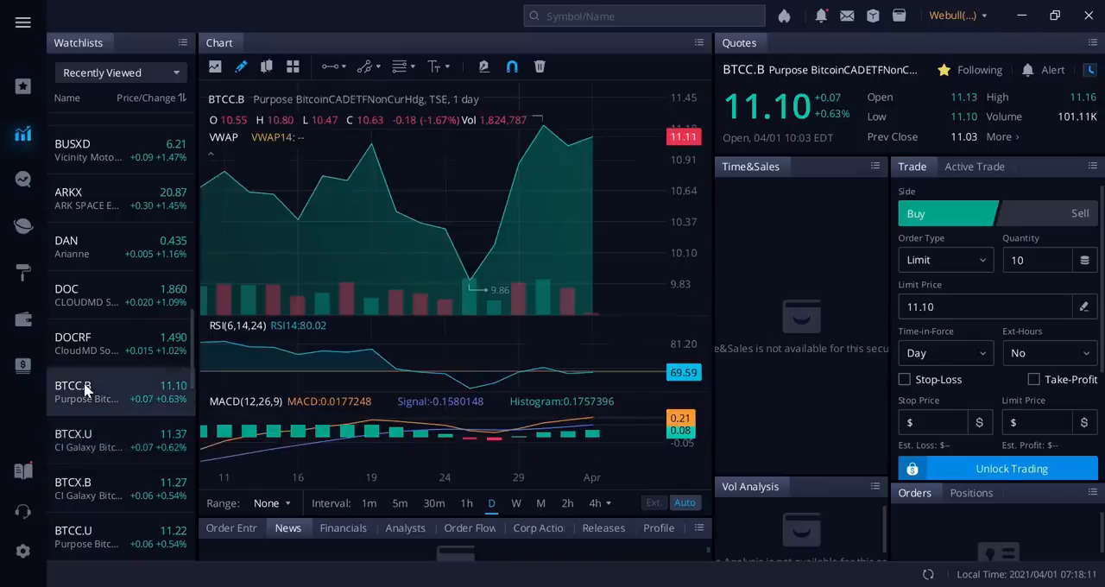
{"action": "mouse_move", "coordinate": [89, 452]}
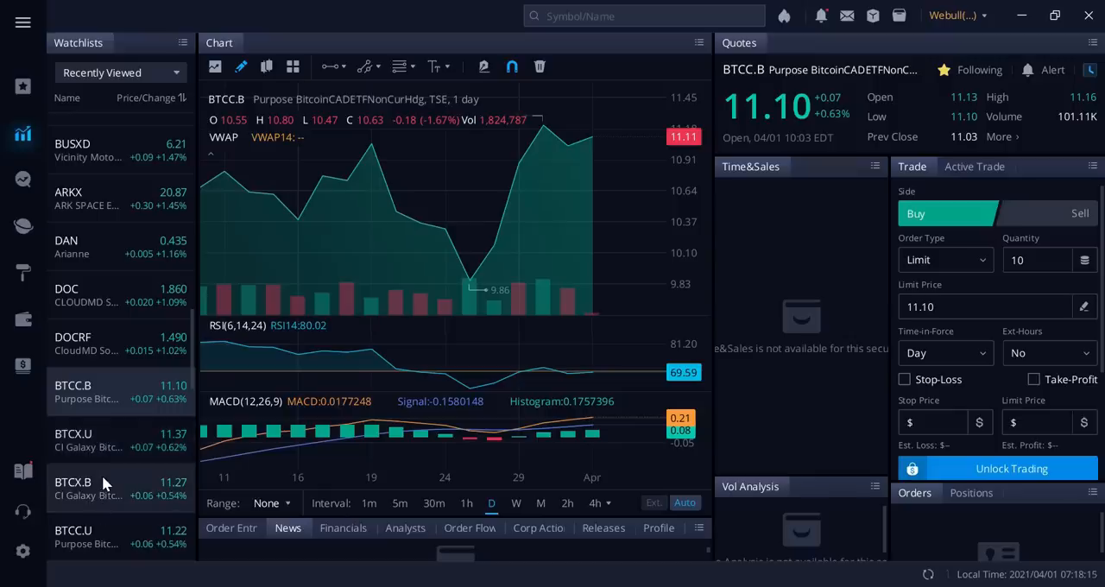
{"action": "left_click", "coordinate": [86, 483]}
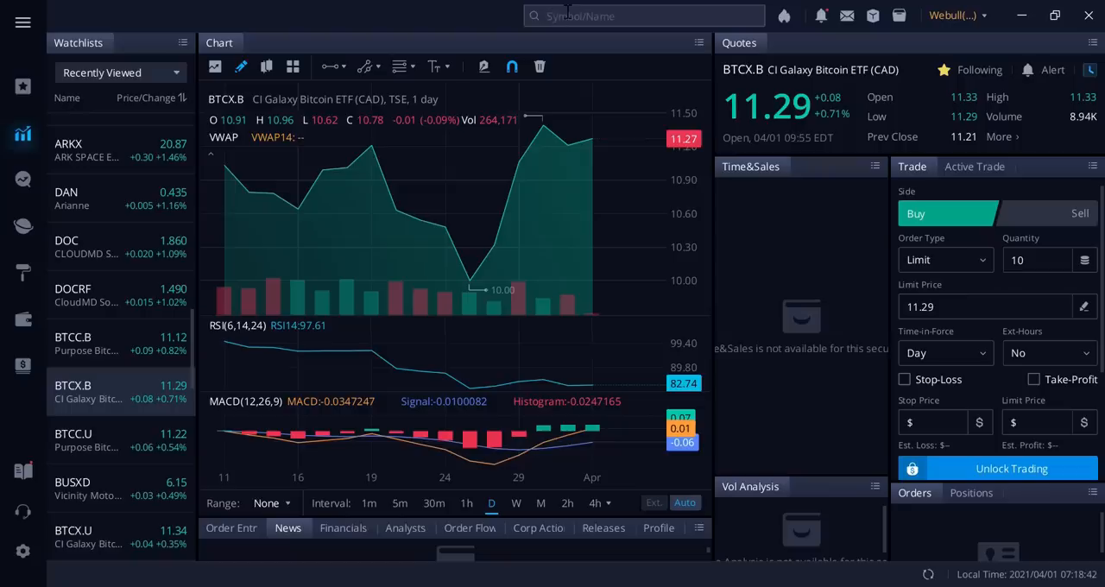
Open Hello Pal Intl's HP chart, then search 'hello pal' for its OTC listing HLLPF.
{"action": "type", "text": "hp"}
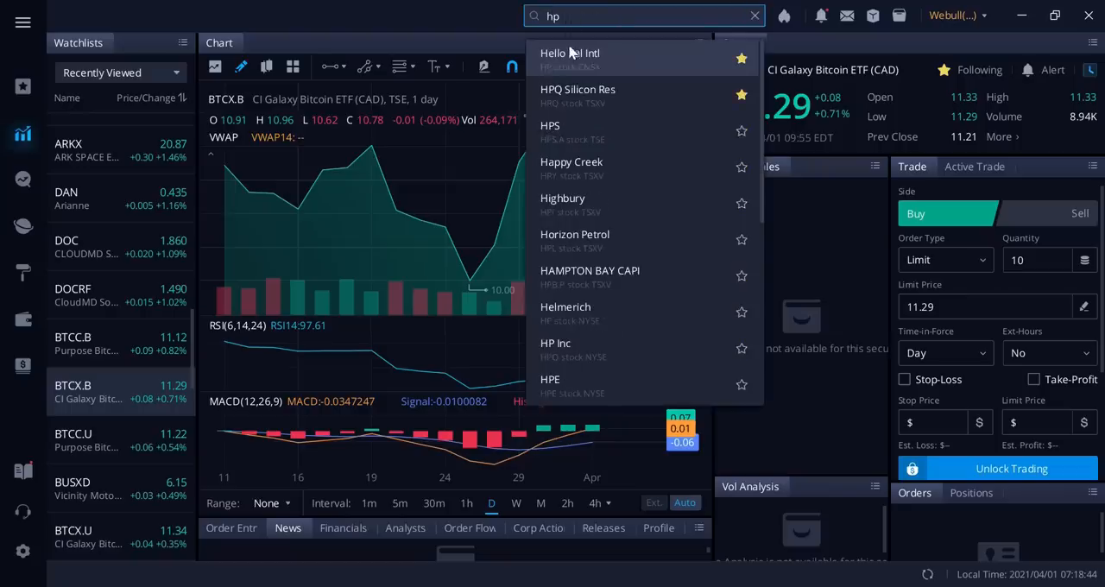
{"action": "left_click", "coordinate": [570, 56]}
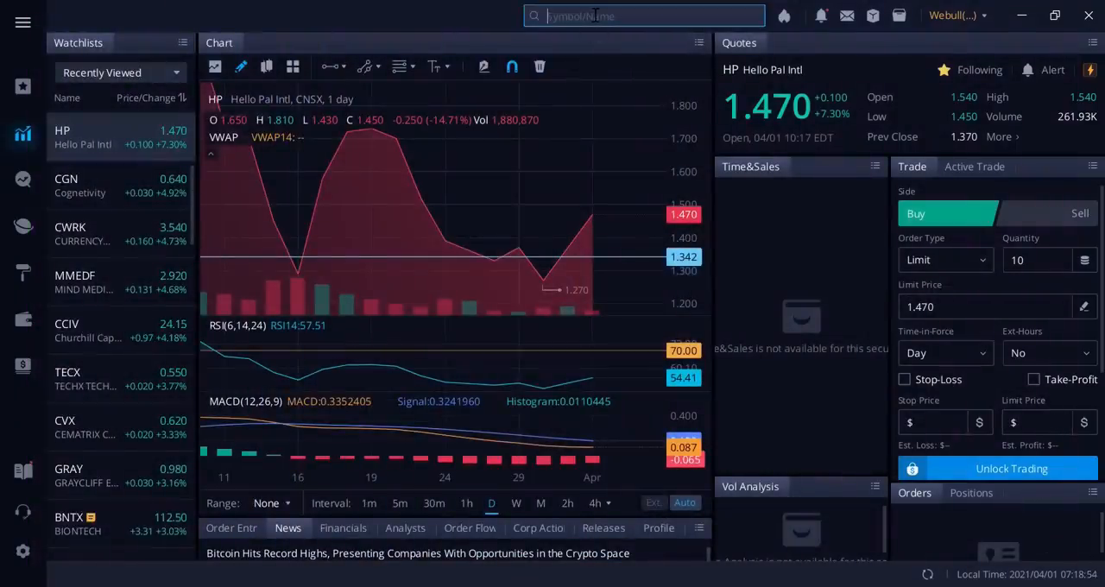
{"action": "type", "text": "hello"}
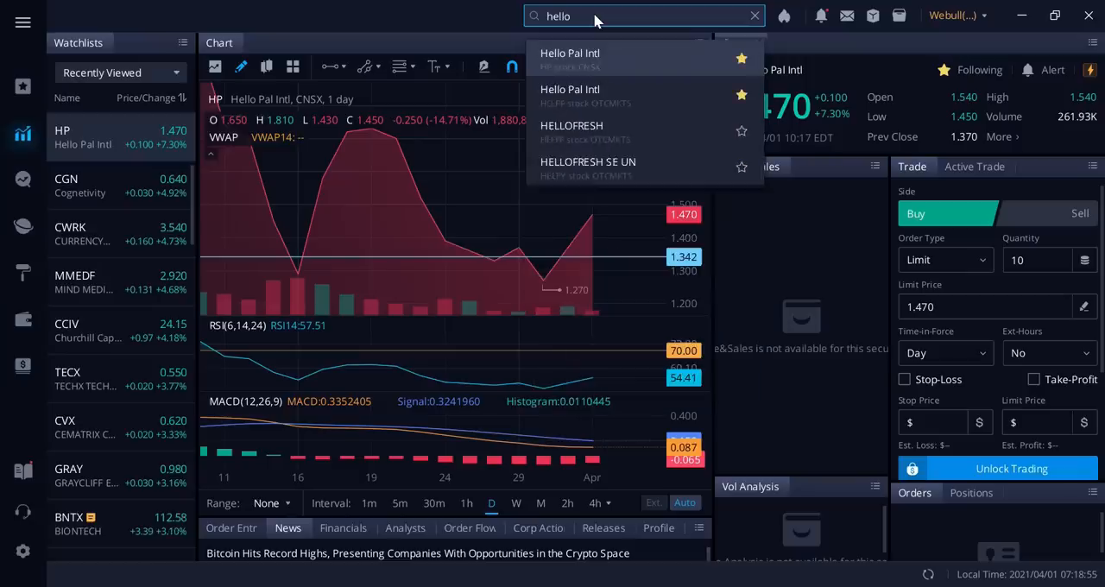
{"action": "type", "text": "pal"}
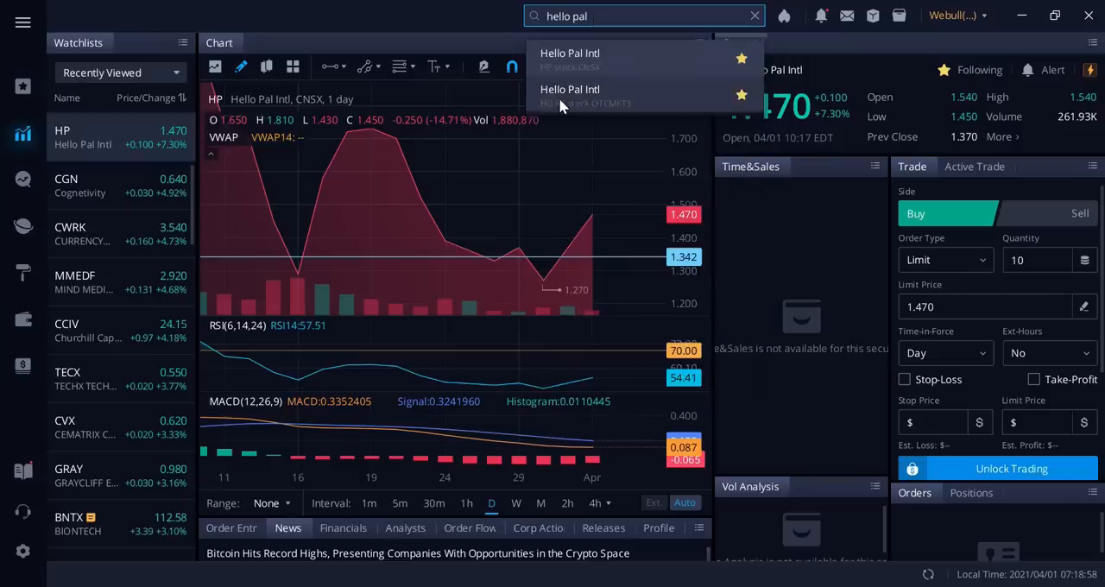
{"action": "left_click", "coordinate": [570, 89]}
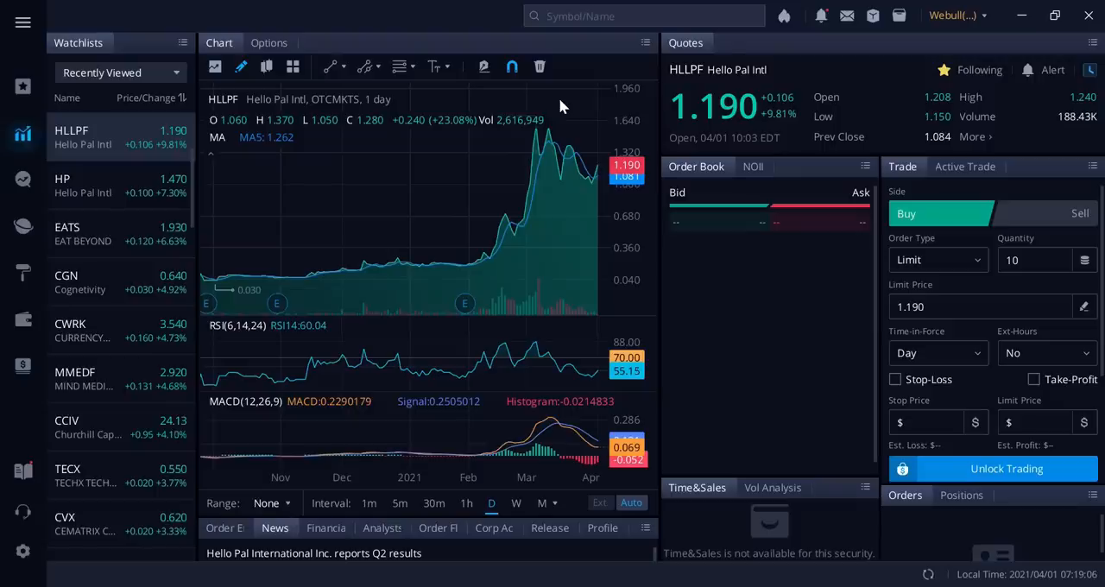
{"action": "mouse_move", "coordinate": [579, 45]}
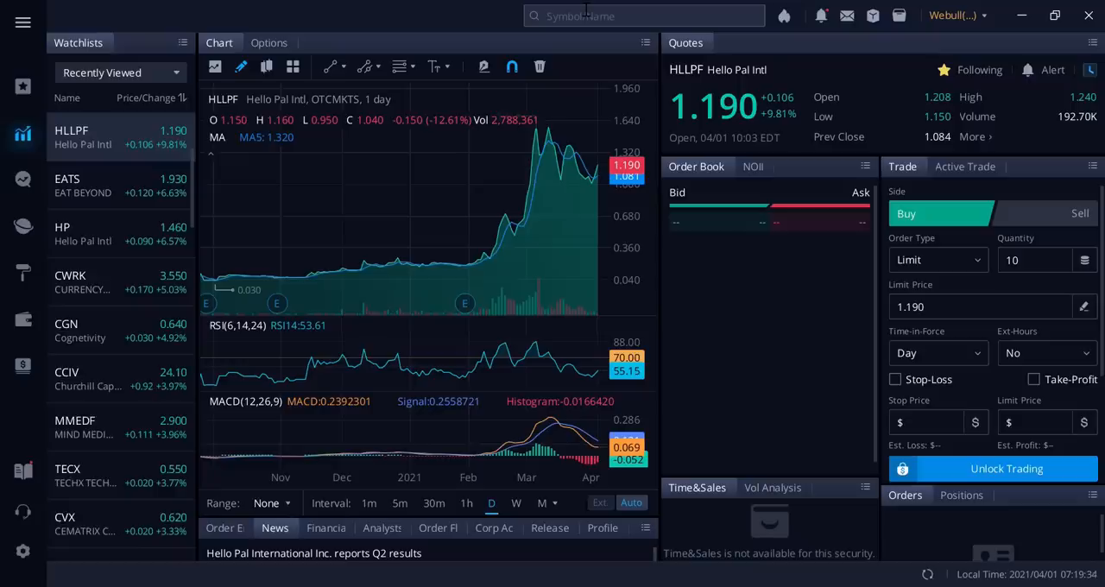
Open TAAT Lifestyle's chart at a 1Y range, then search 'toba' to bring up TOBAF.
{"action": "type", "text": "t"}
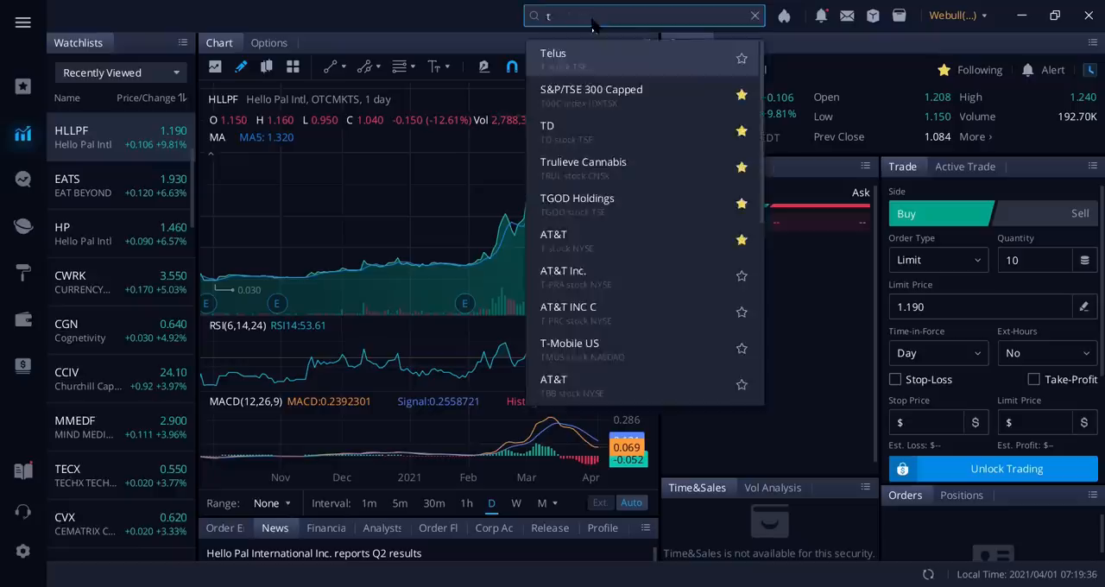
{"action": "type", "text": "aat"}
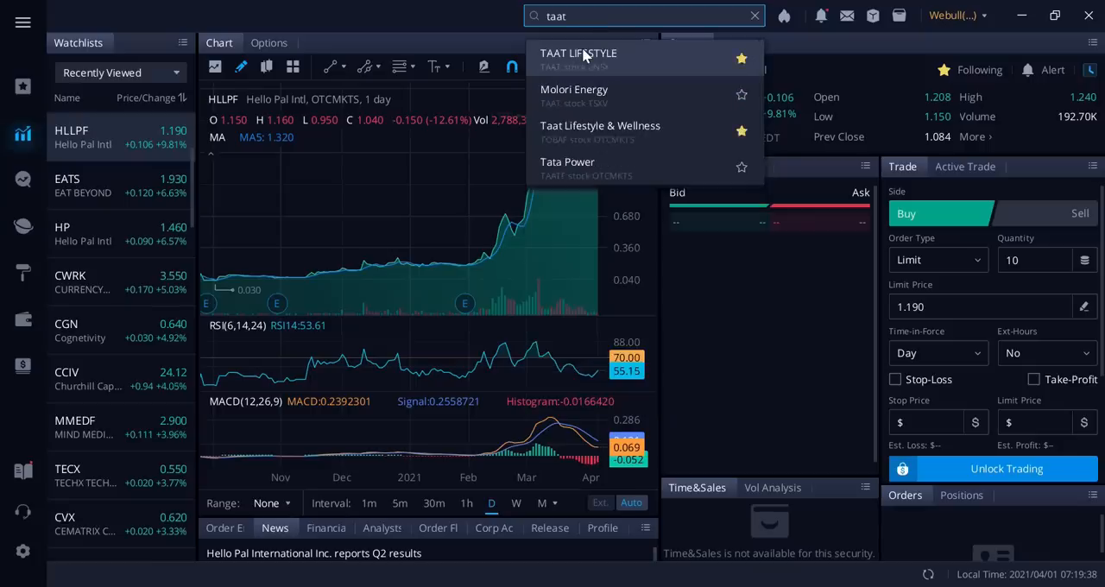
{"action": "left_click", "coordinate": [577, 57]}
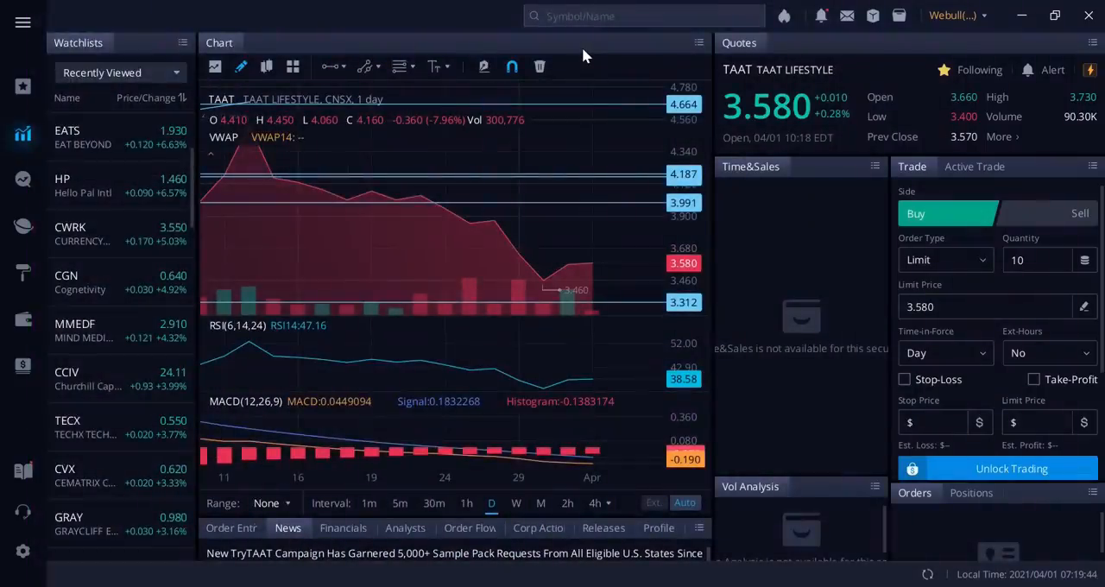
{"action": "mouse_move", "coordinate": [455, 290]}
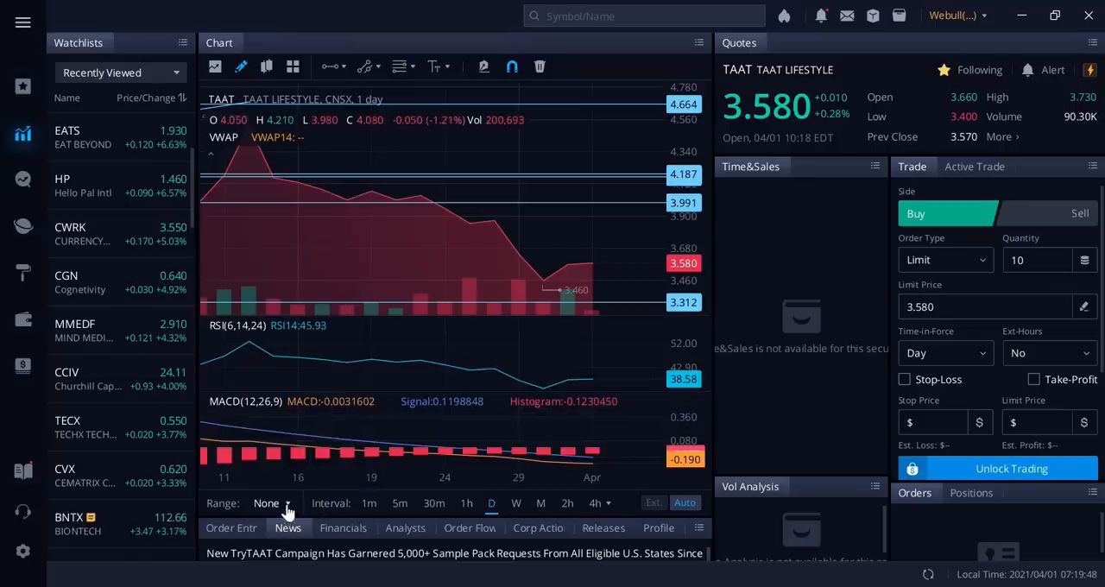
{"action": "left_click", "coordinate": [268, 503]}
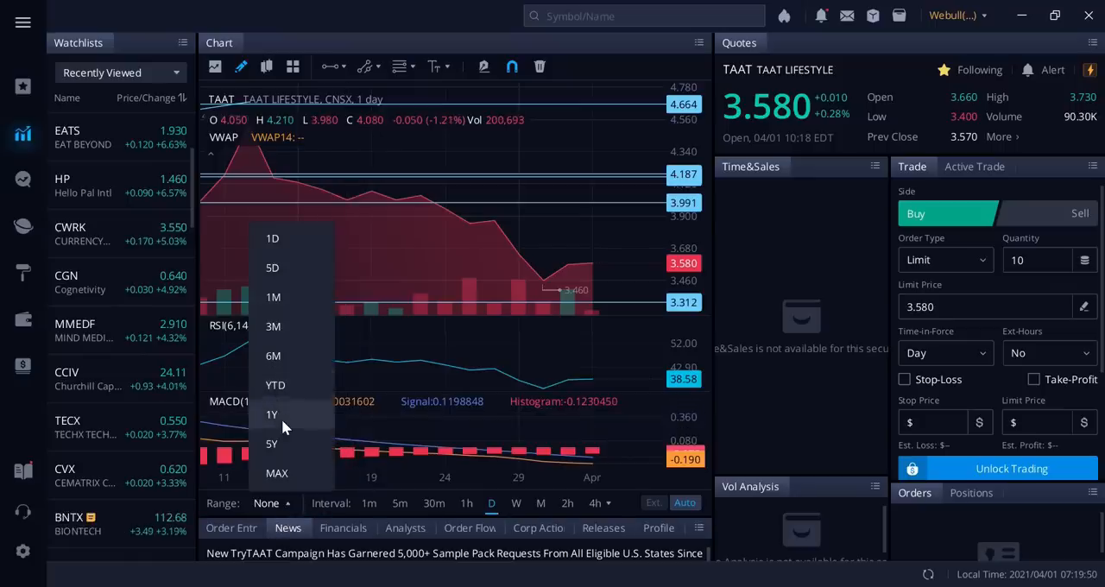
{"action": "left_click", "coordinate": [273, 414]}
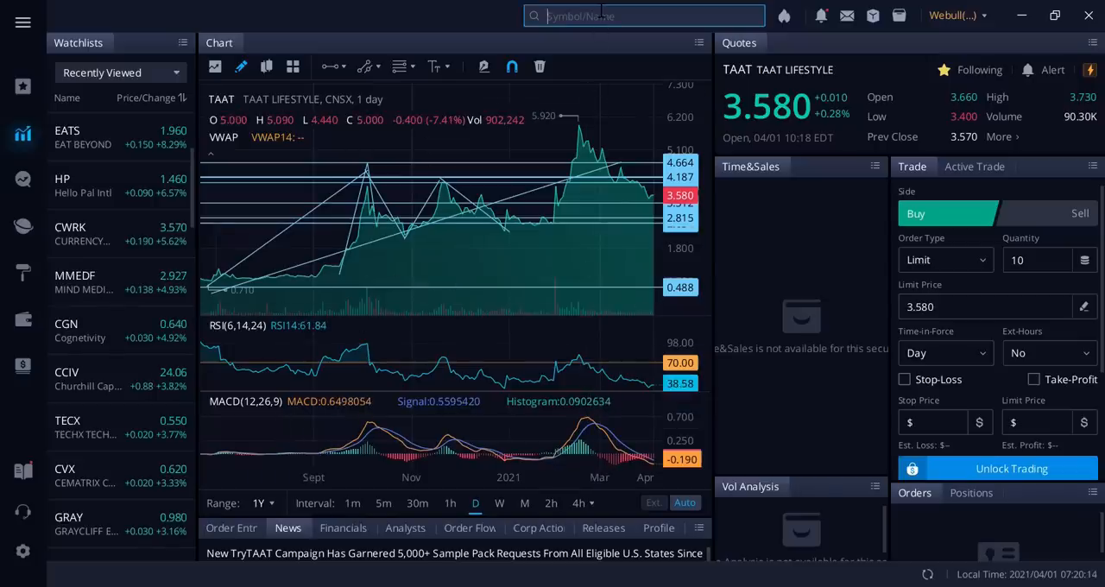
{"action": "type", "text": "toba"}
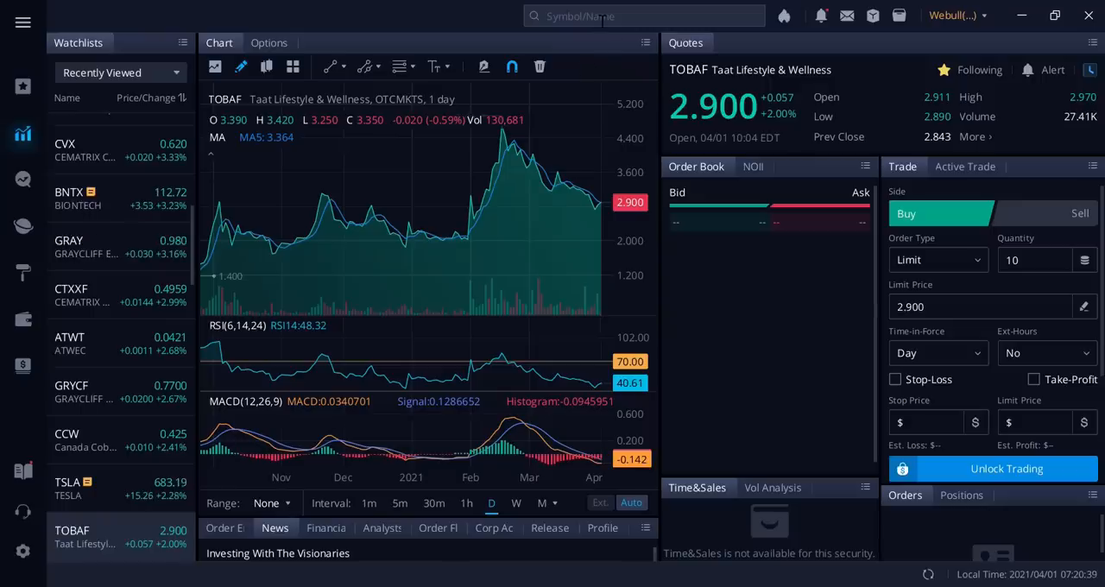
{"action": "type", "text": "taa"}
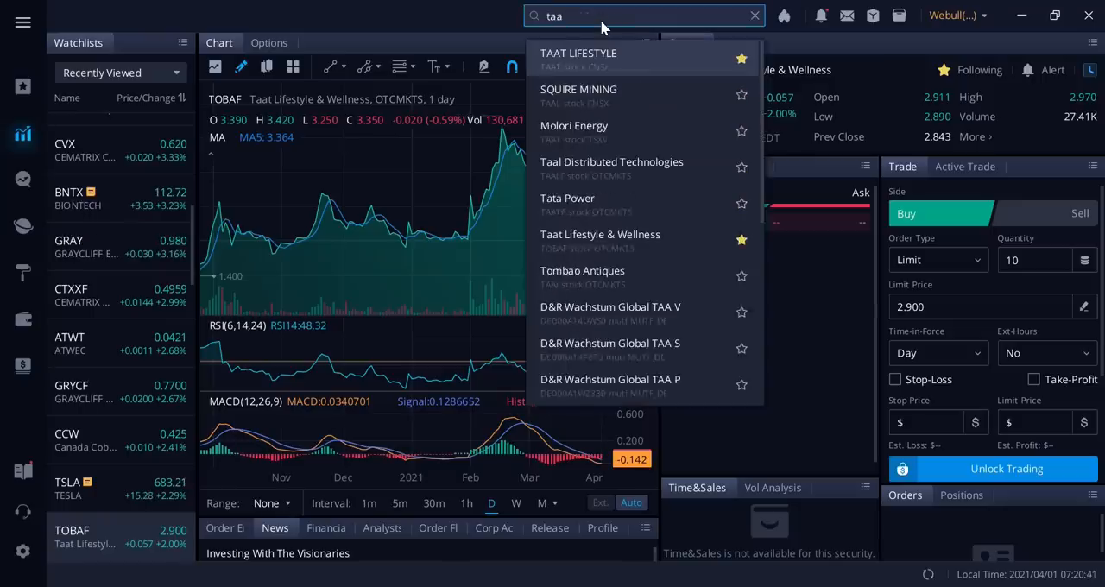